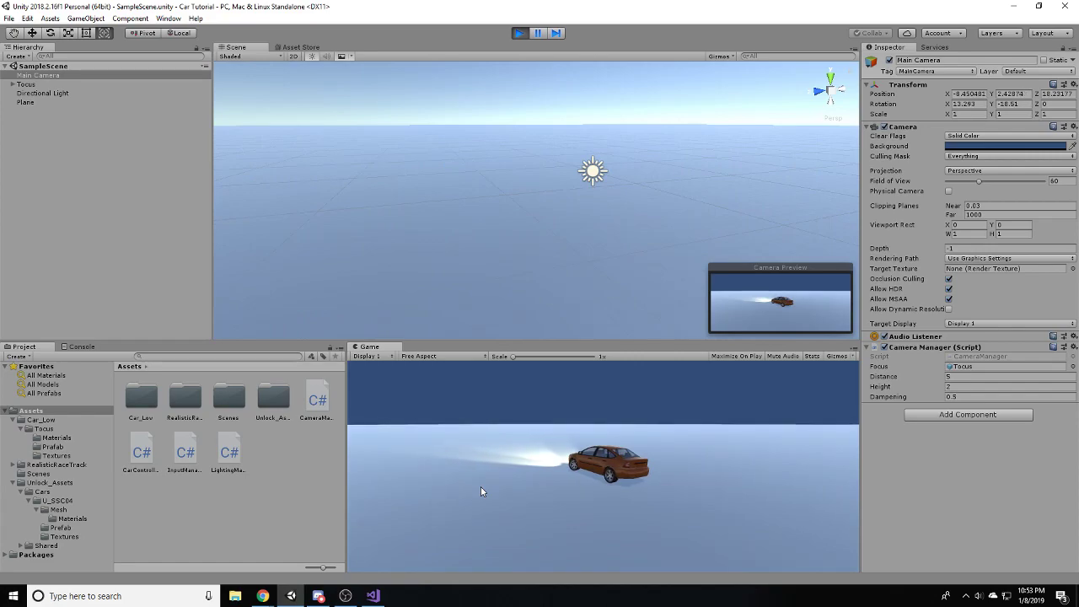
- Exit Play mode so the car scene returns to its editable state
click(519, 34)
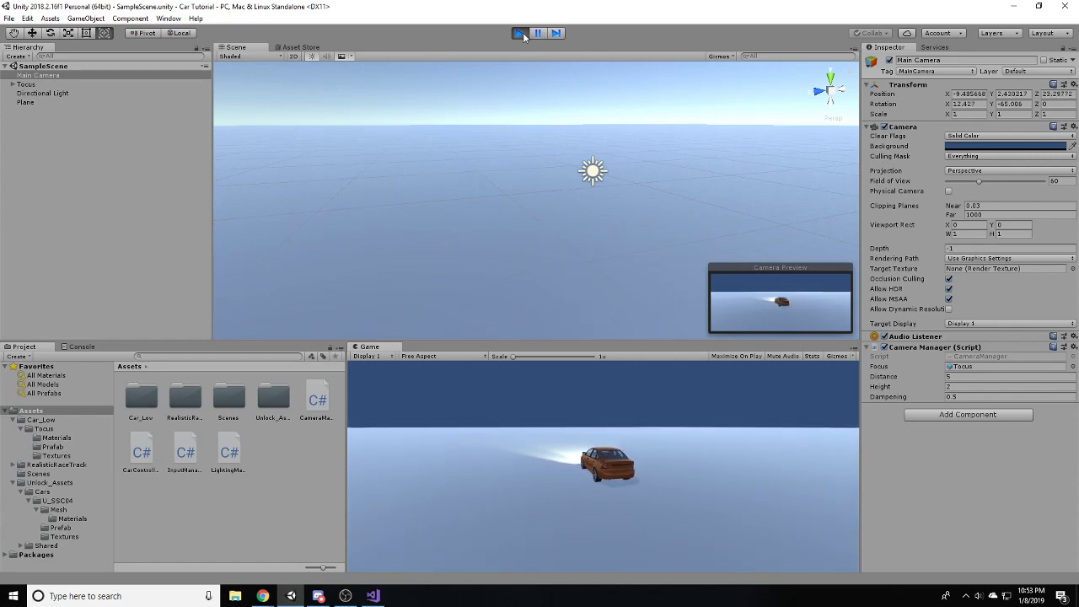
click(519, 34)
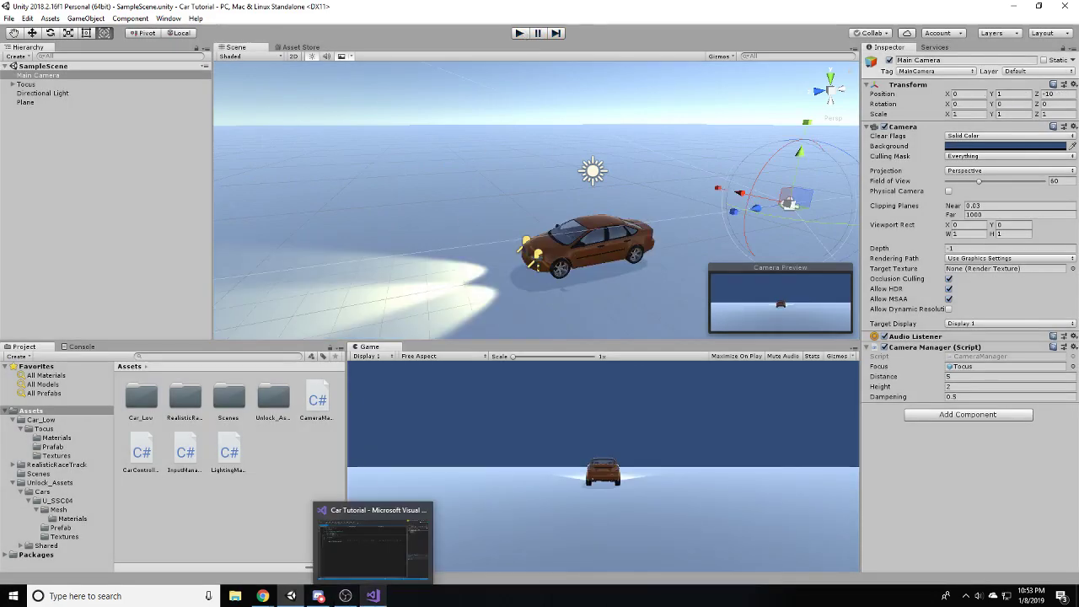
- Save CameraManager and start a new line after the dampening field
click(370, 509)
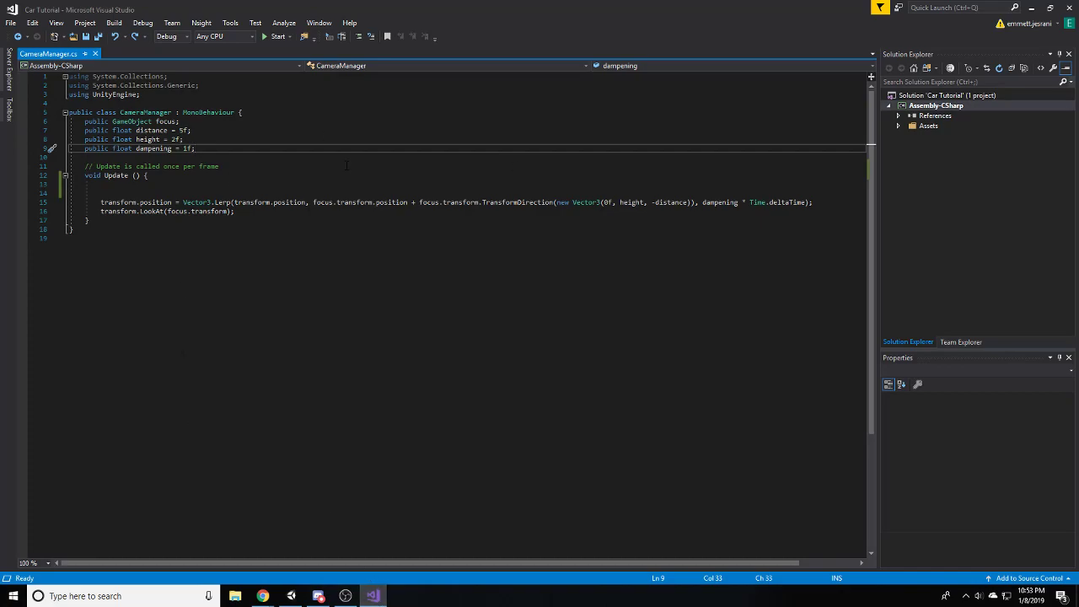
click(193, 148)
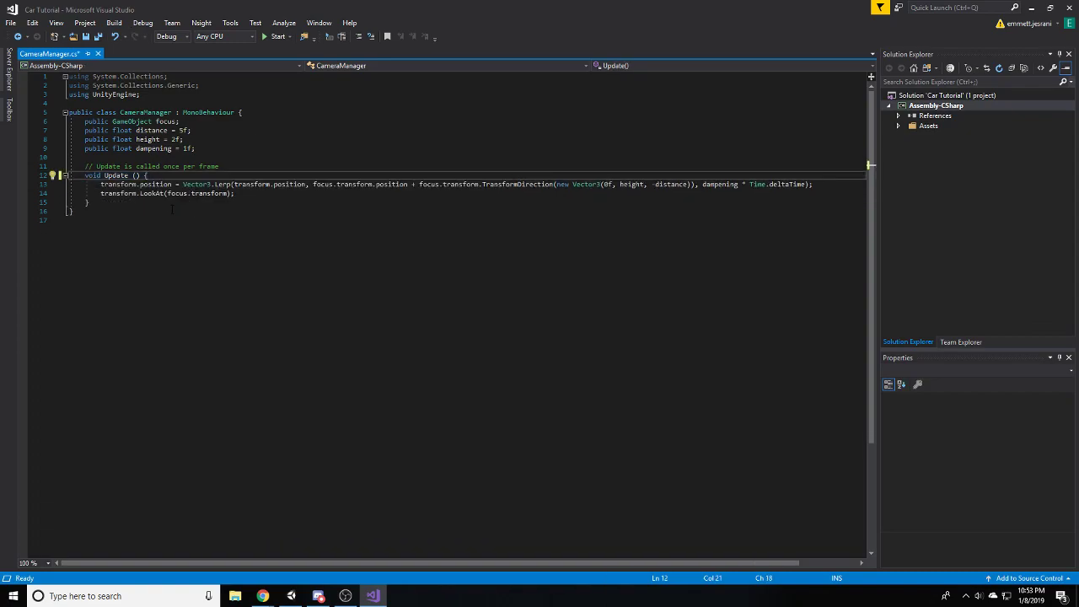
key(ctrl+s)
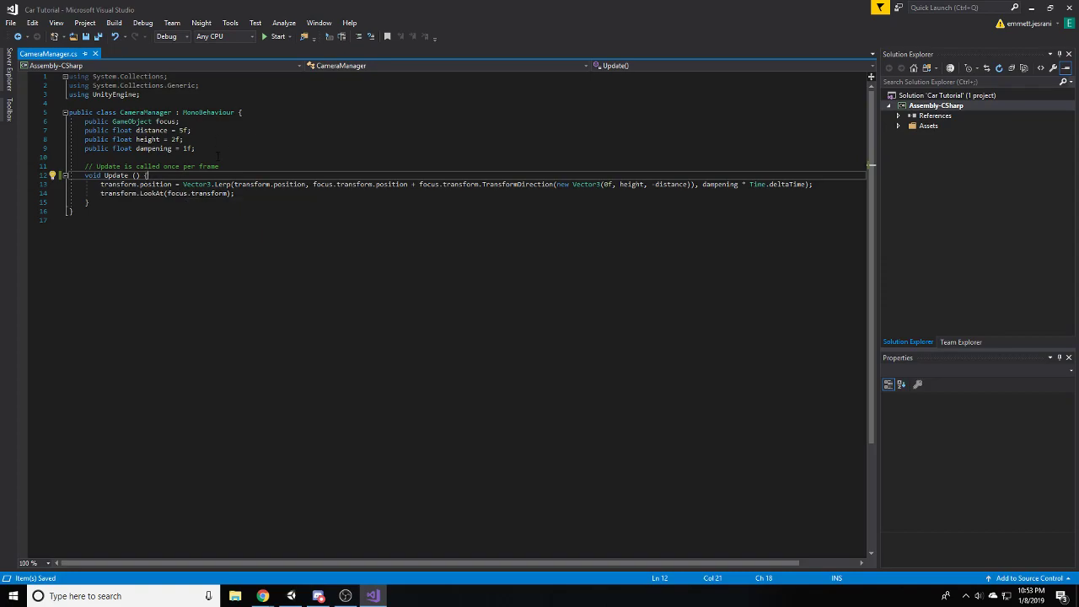
click(155, 148)
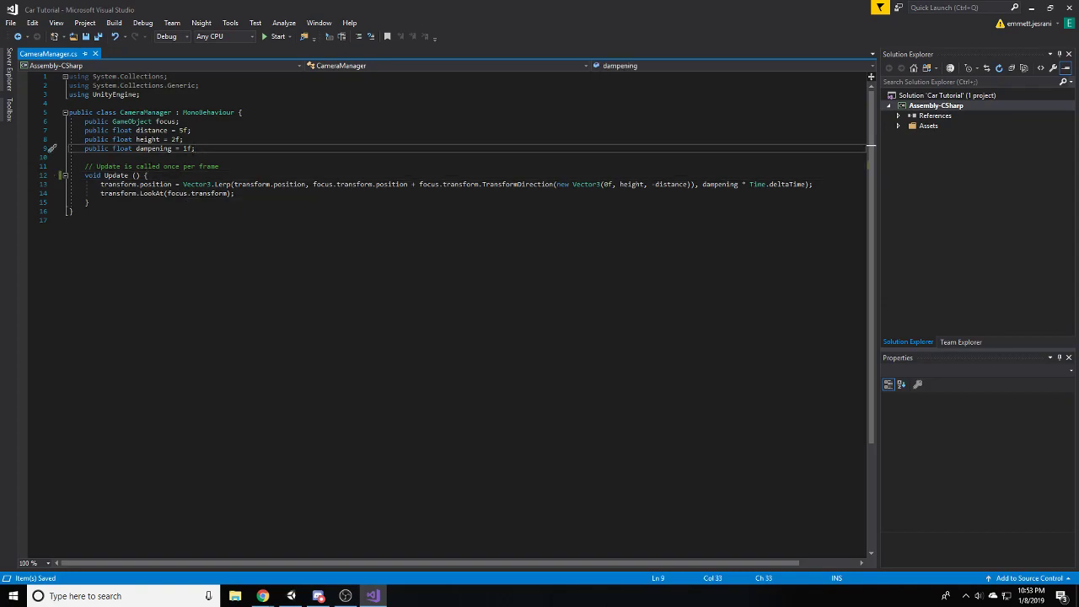
key(enter)
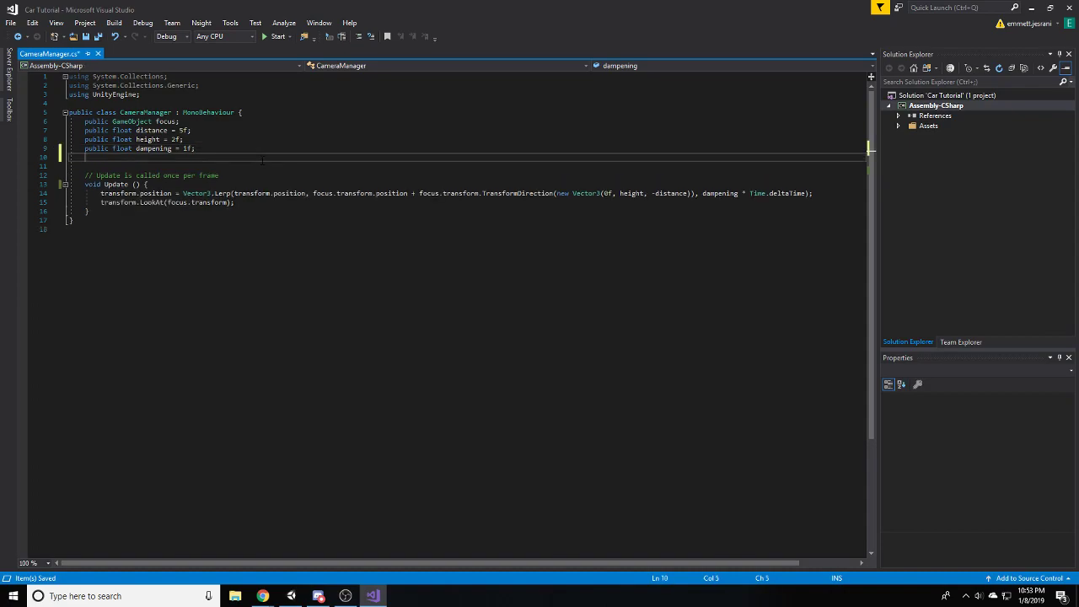
- Declare the field 'private int camMode = 0;'
text(private)
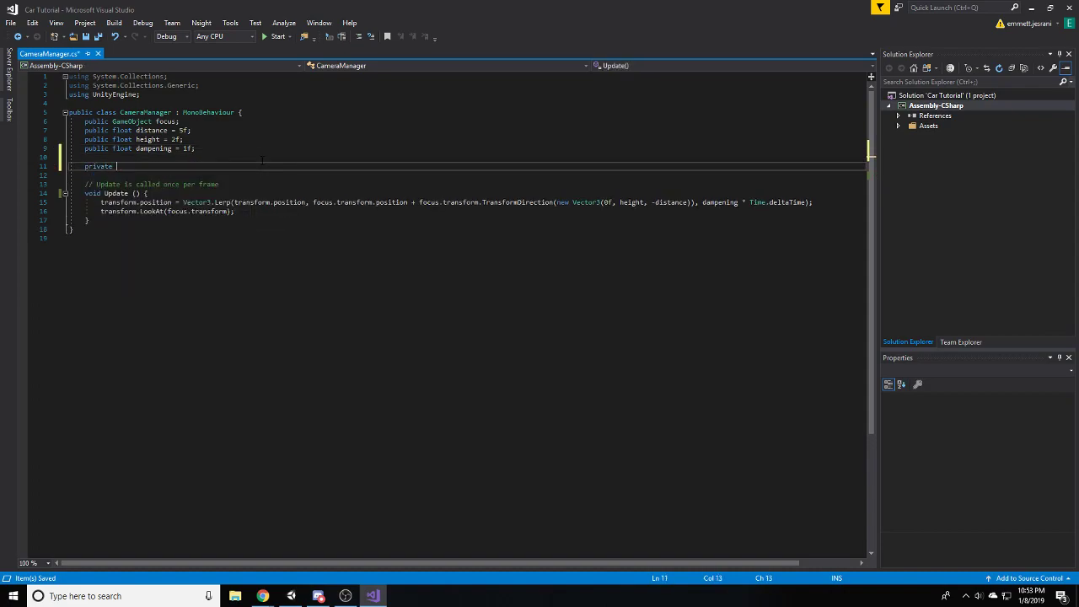
text(camMode =)
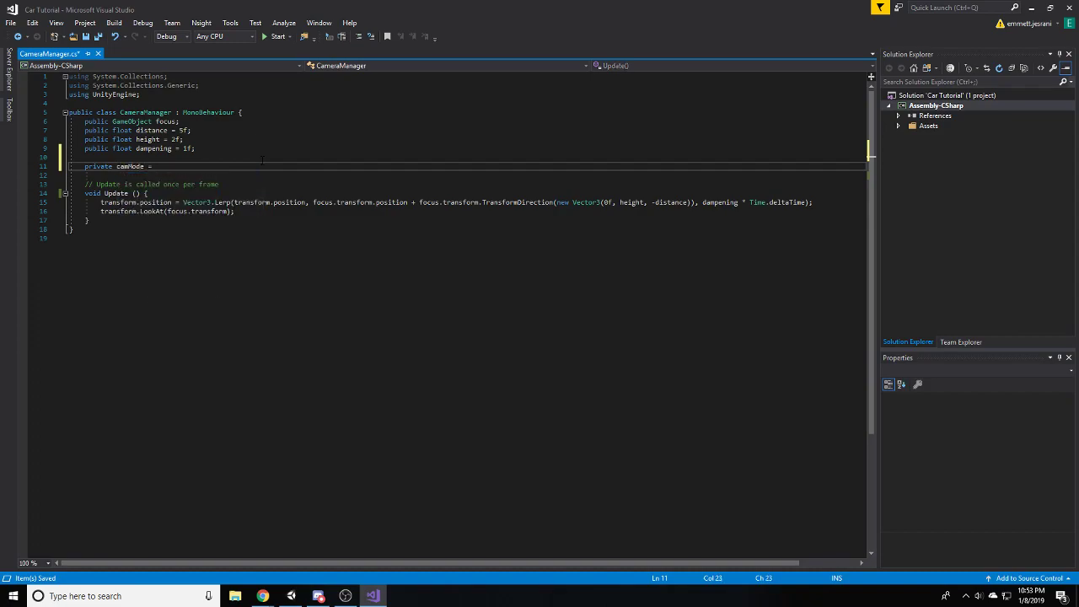
text(0)
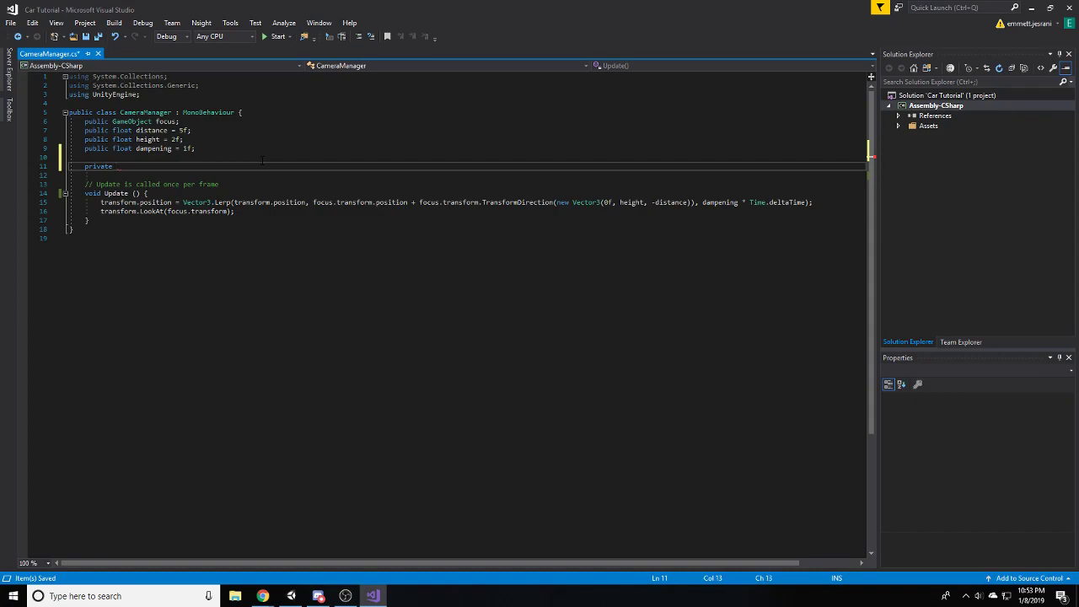
text(int camMode)
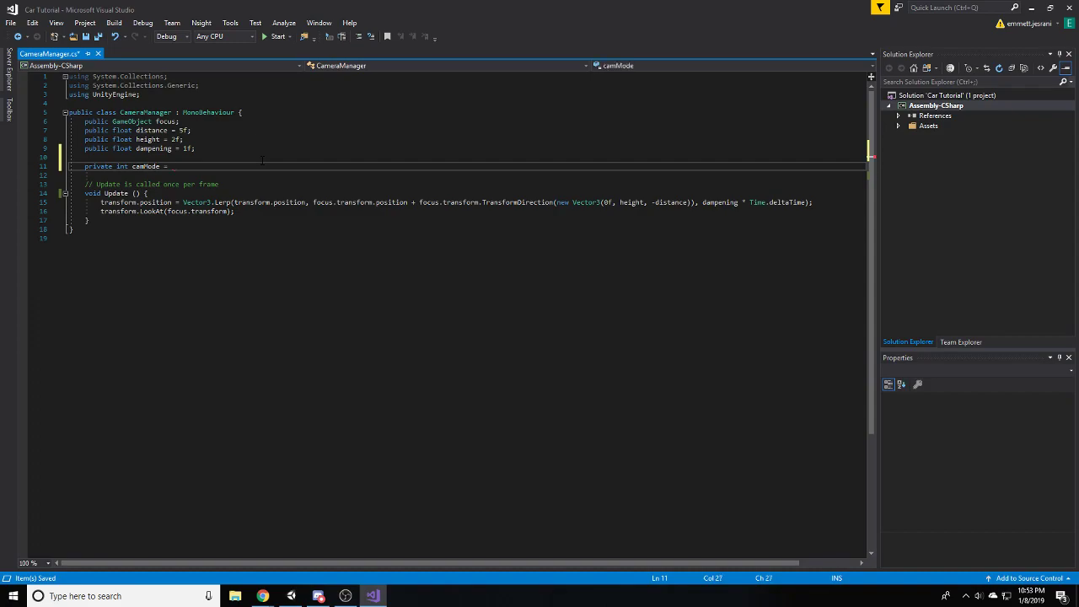
text(= 0;)
text(if ()
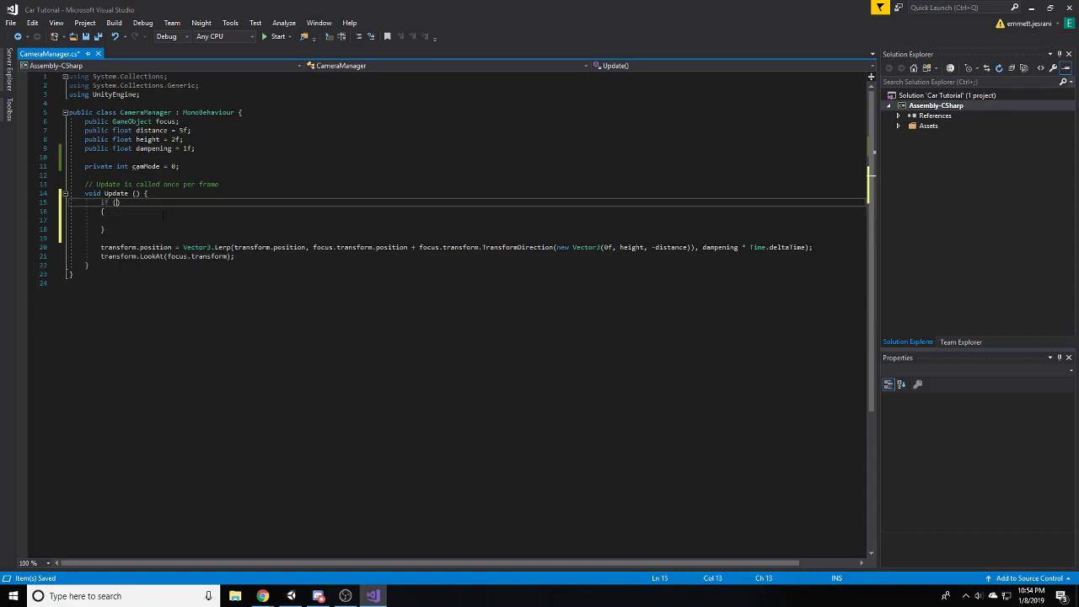
- Write the Update condition Input.GetKeyDown(KeyCode.C) with an empty block
text(Input.ge)
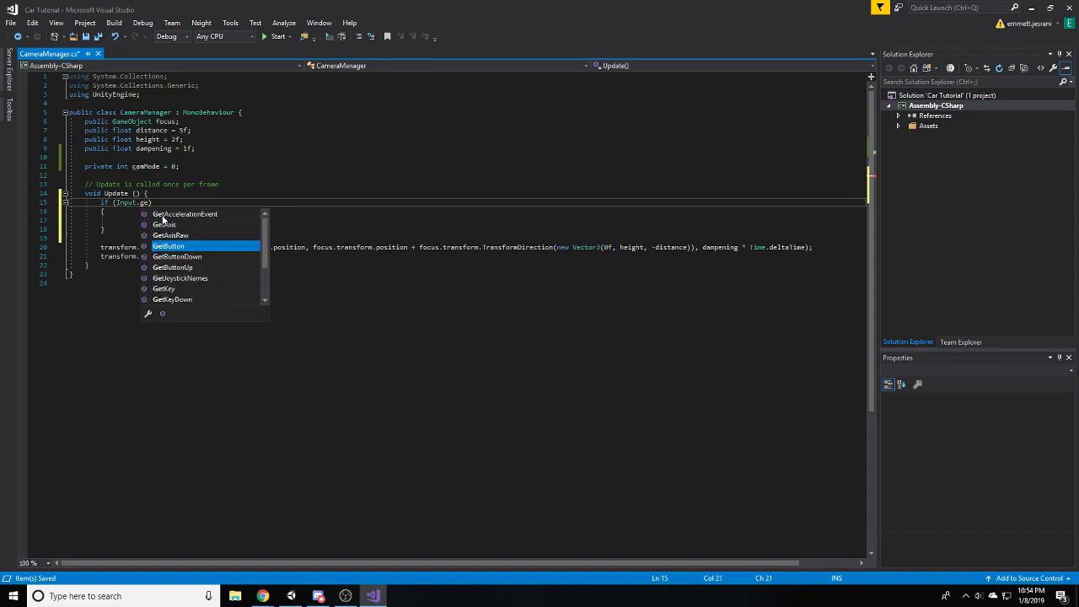
text(tbu)
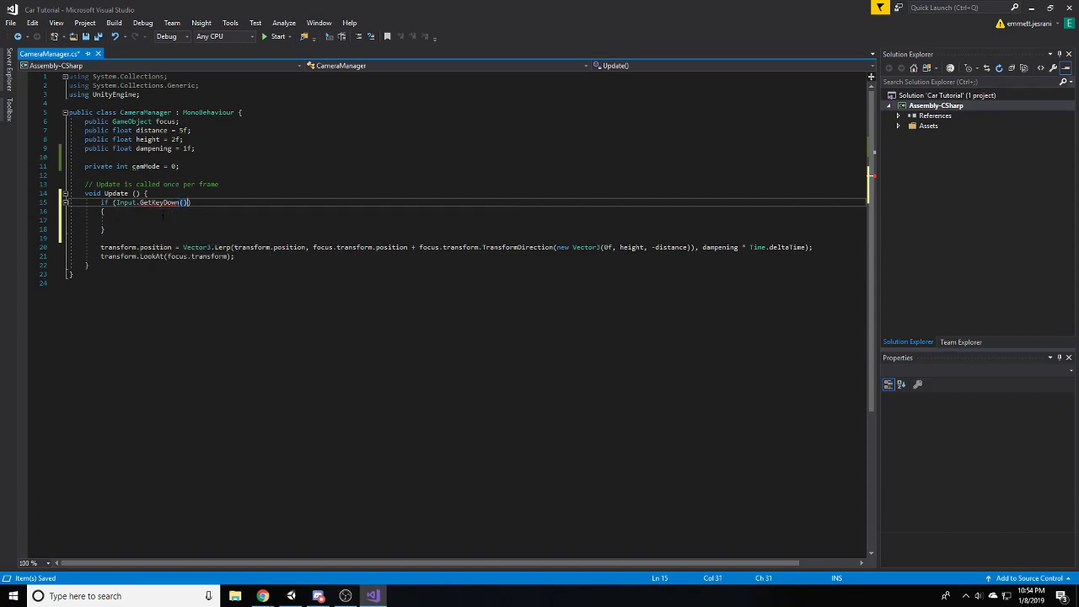
key(Backspace)
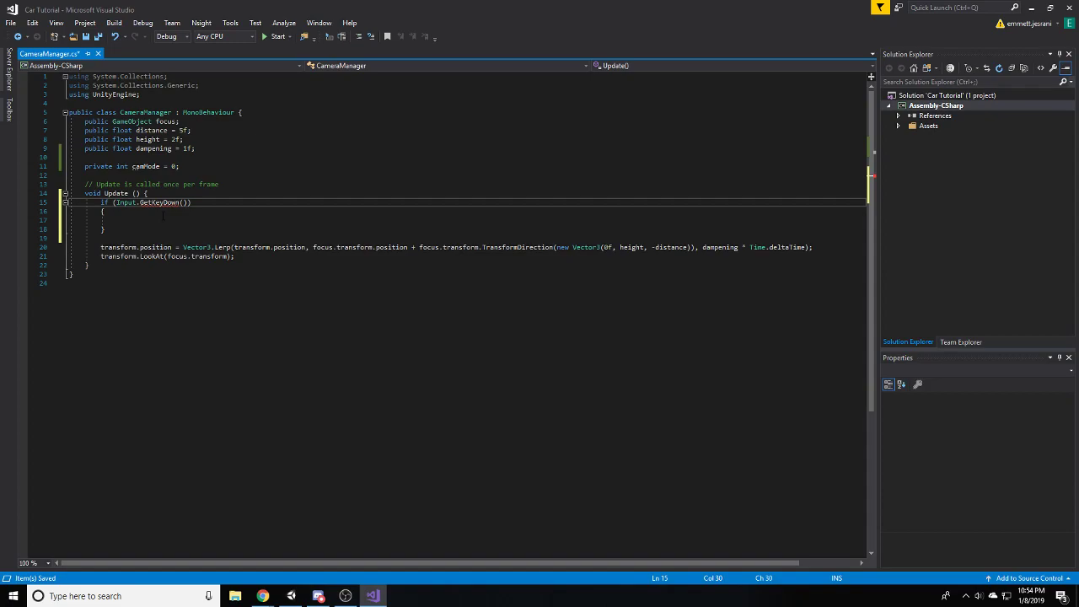
text(KeyCode.)
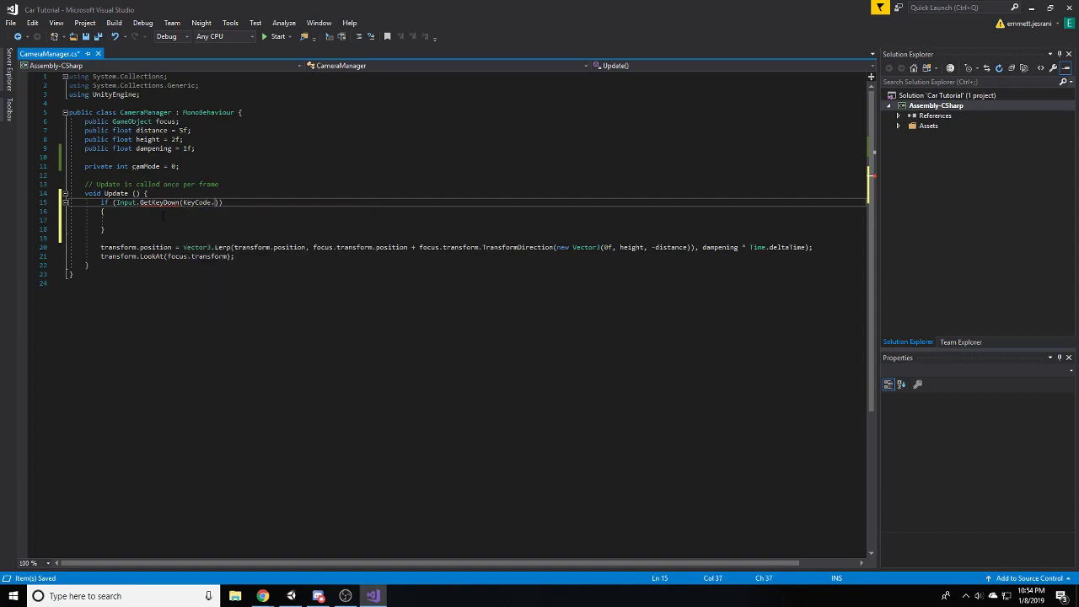
text(c)
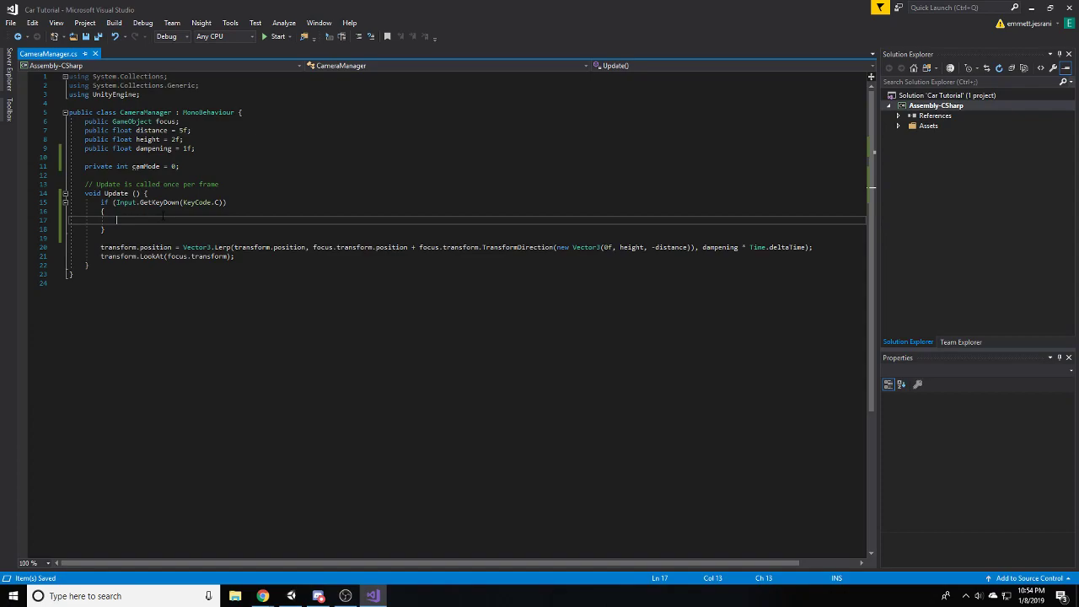
- Begin 'camMode =' in the C-key block with a scratch comment listing values 0-5
text(camMo)
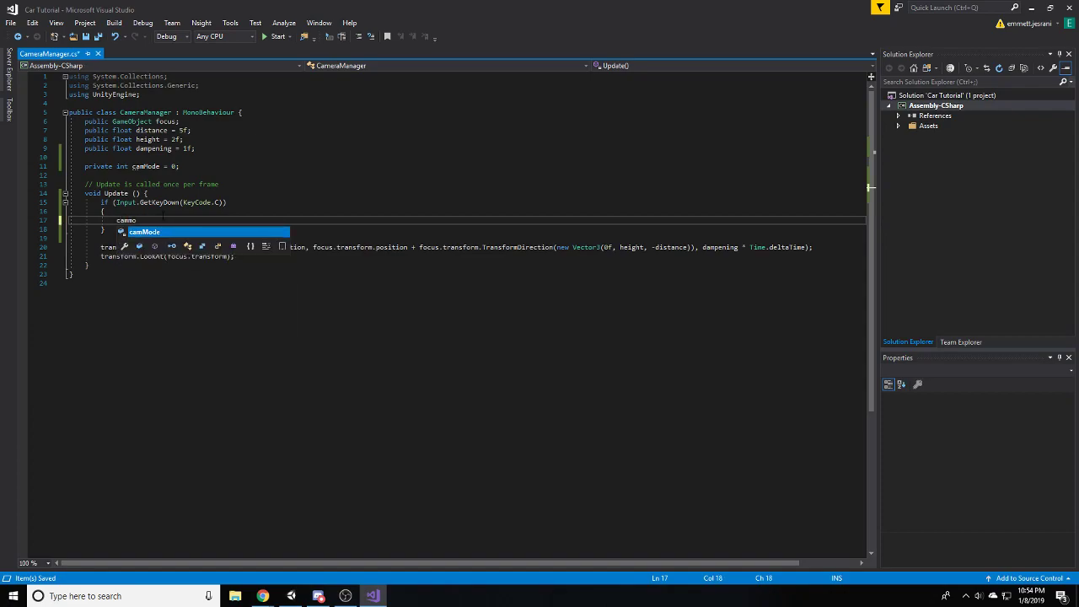
text(camMode =)
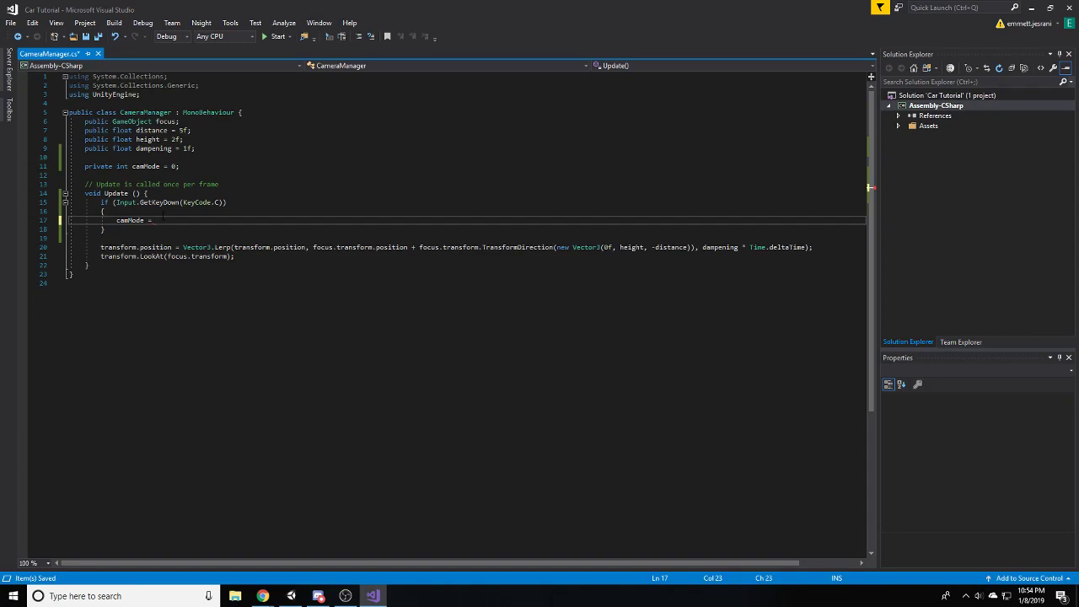
text(//)
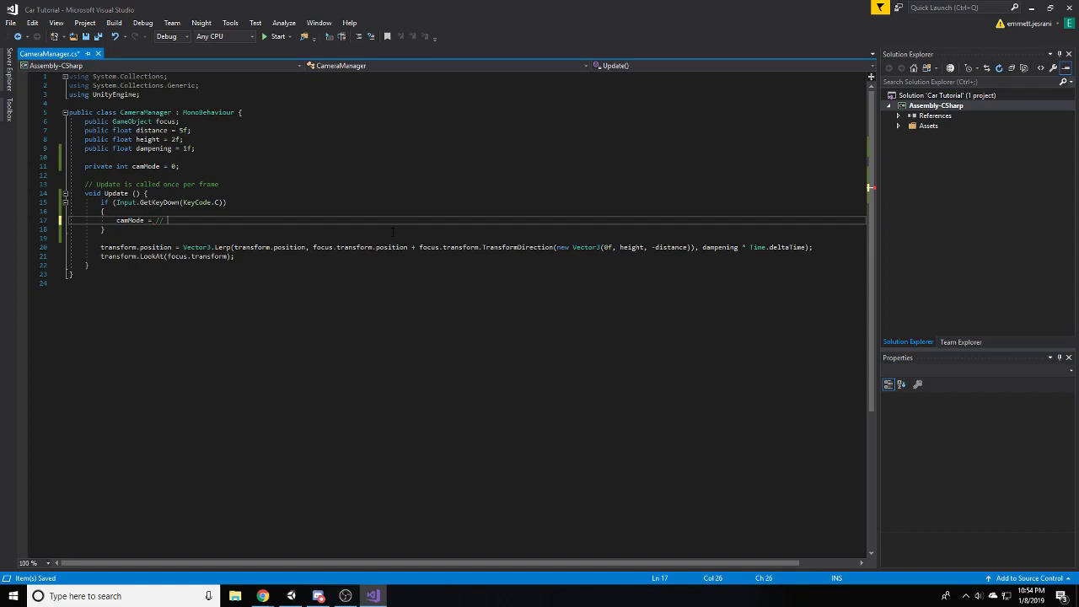
text(0 i)
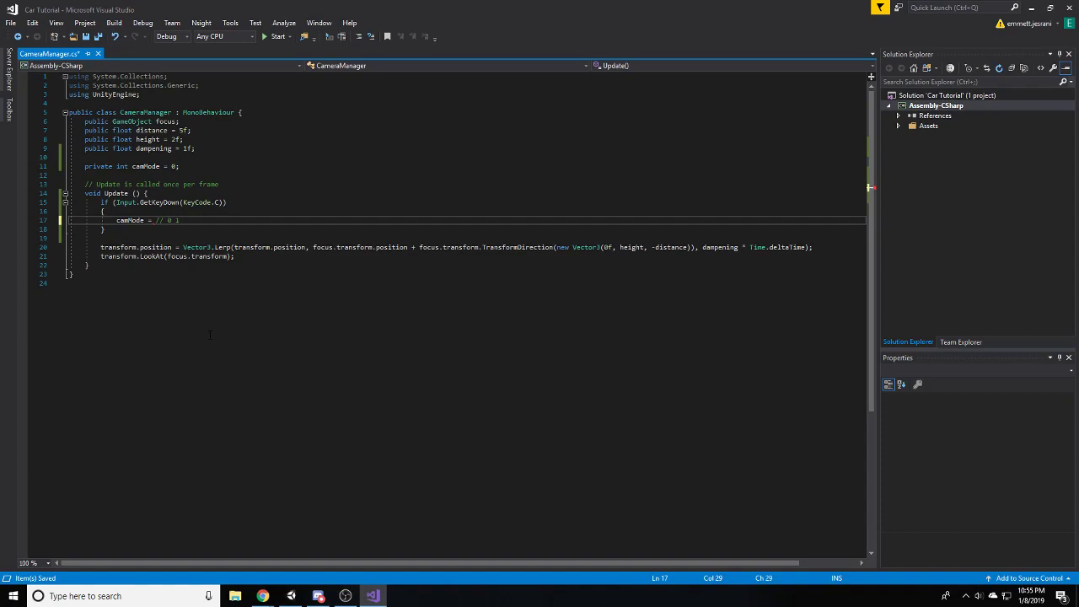
text(2 3 4)
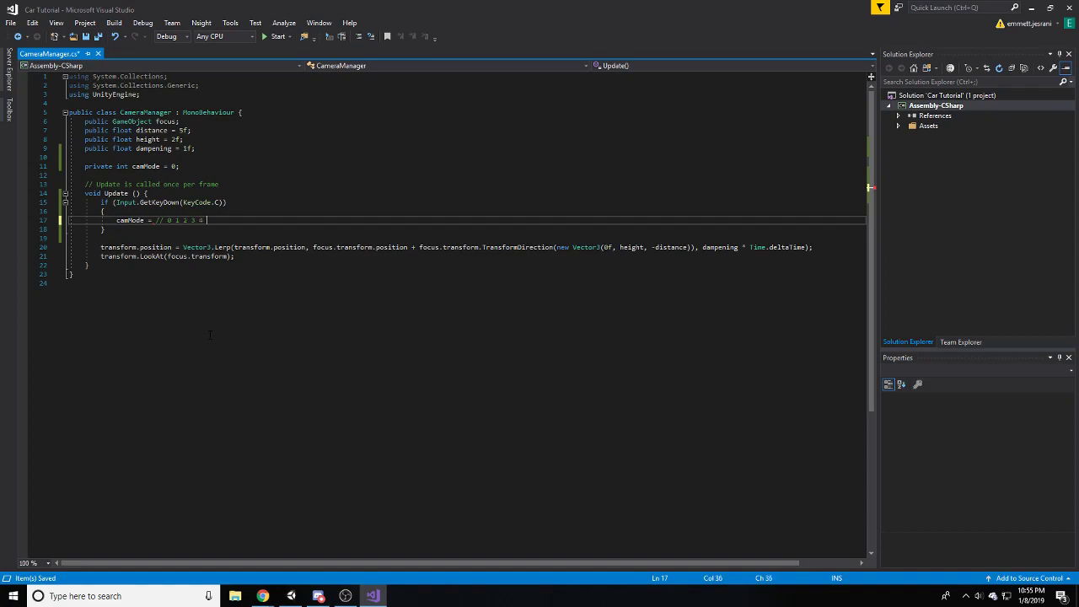
text(5)
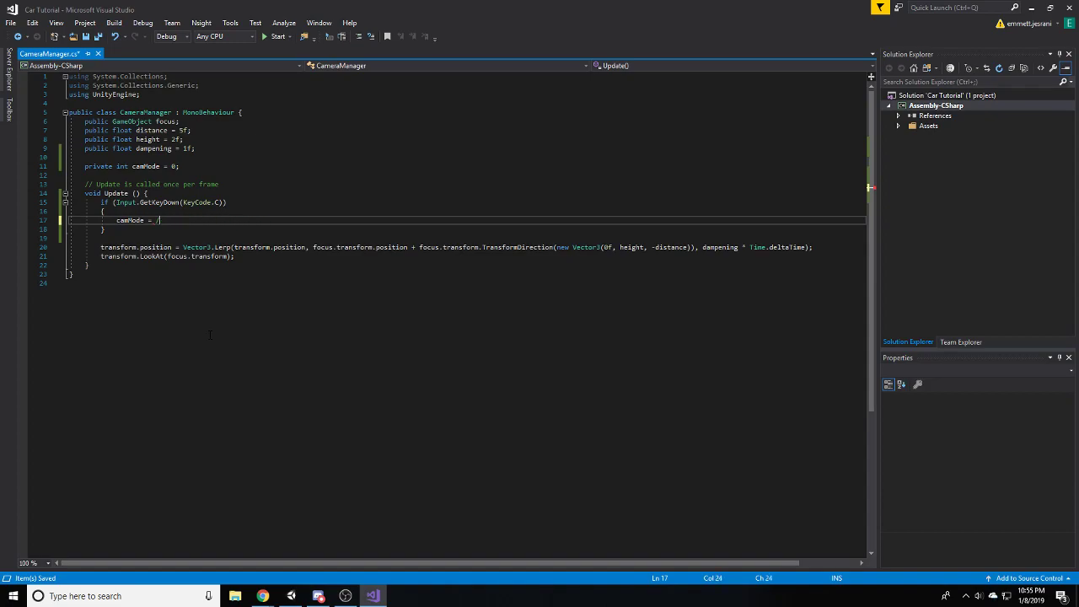
- Remove the scratch comment and build the wrap expression '(camMode + ) % 2;'
key(backspace)
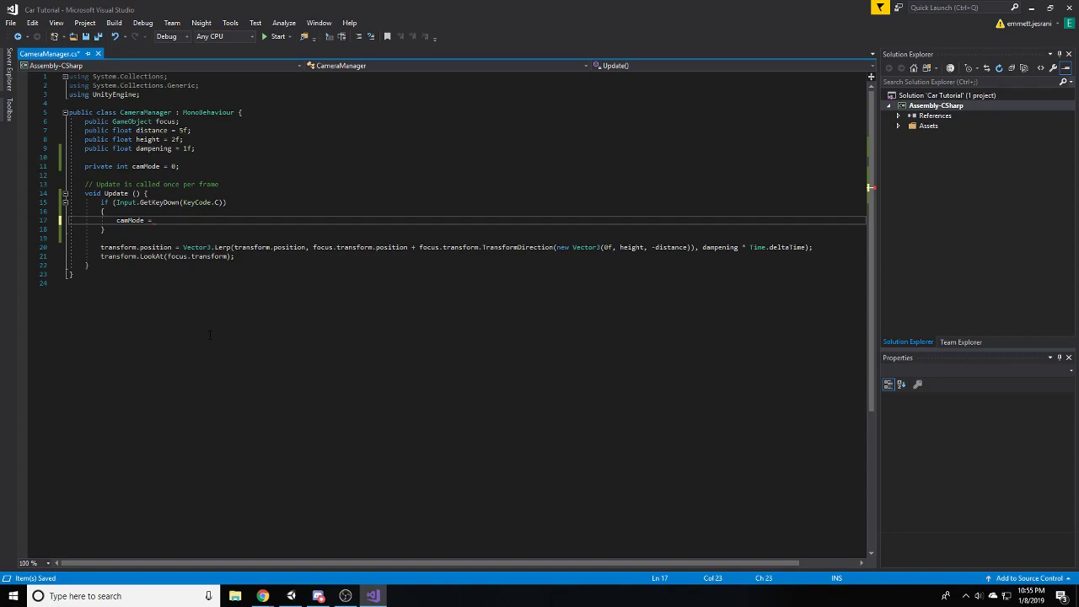
text(();)
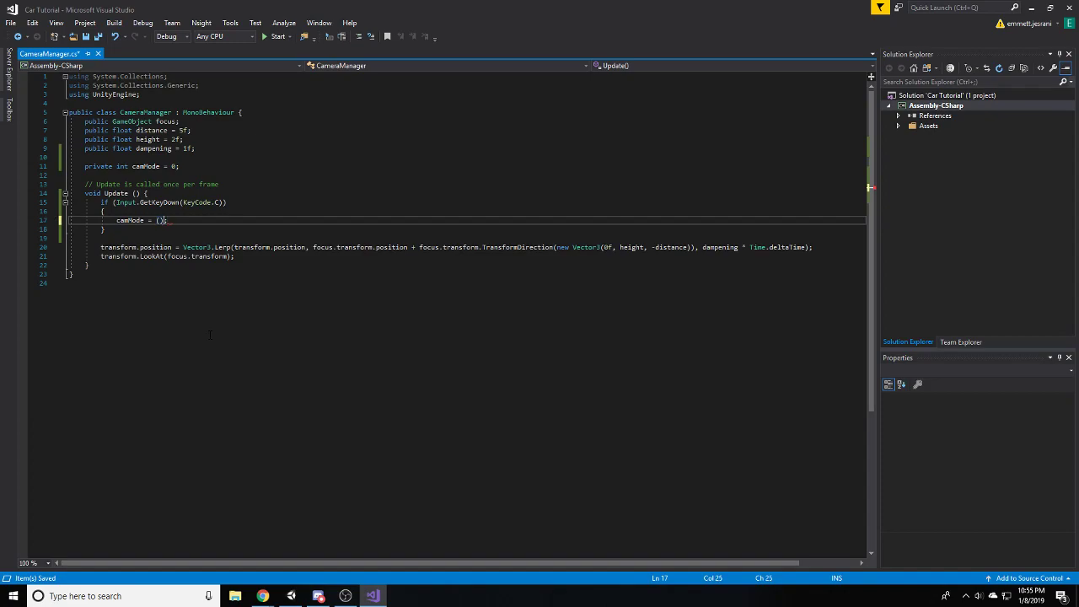
text(camMode)
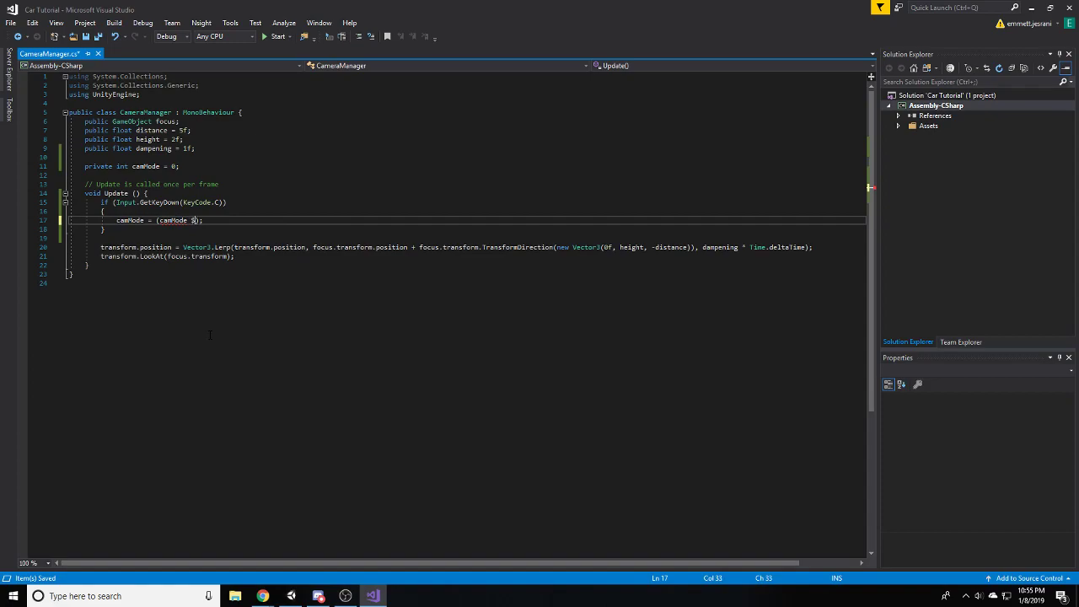
text(%)
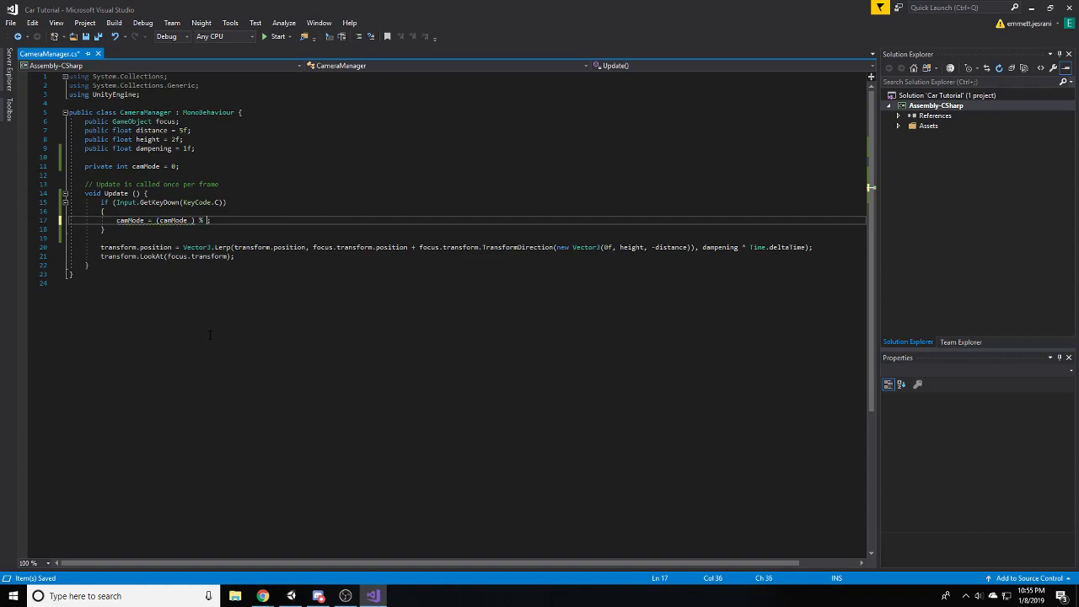
text(2)
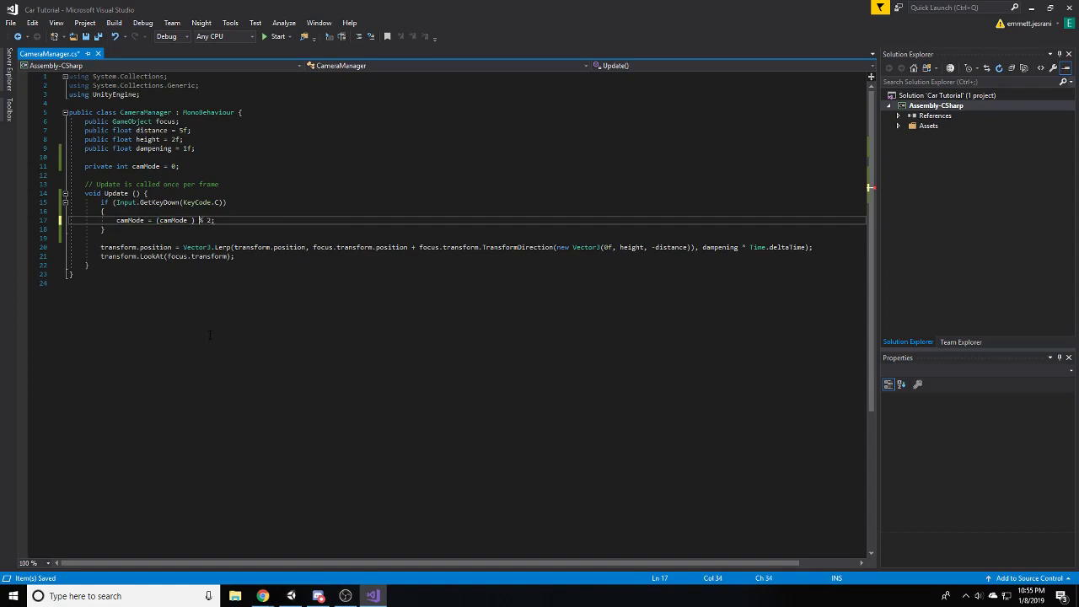
text(+)
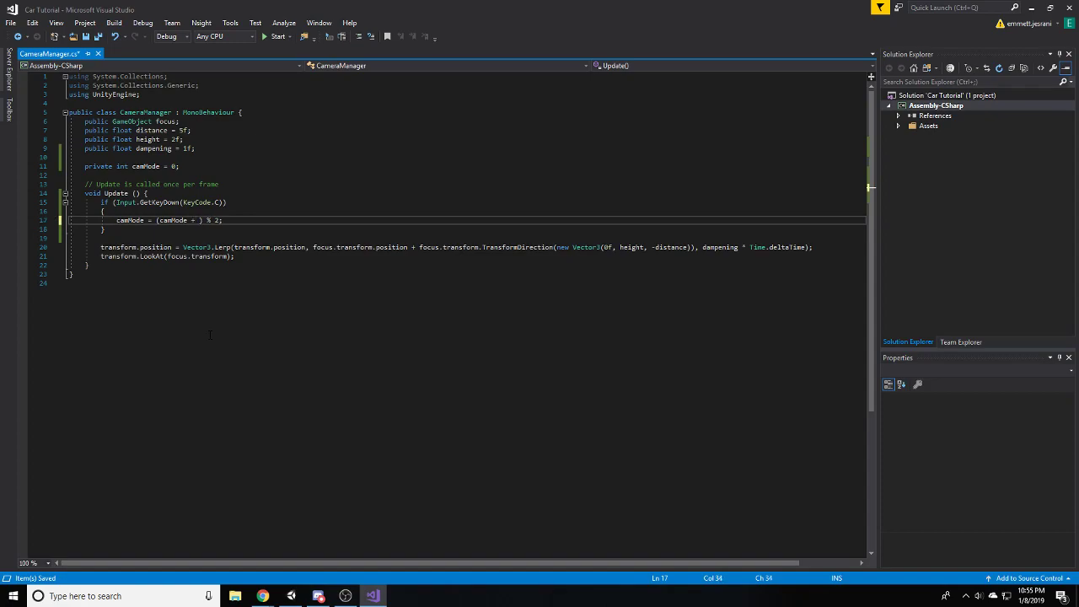
- Complete the line as camMode = (camMode + 1) % 2; and review its terms
text(1)
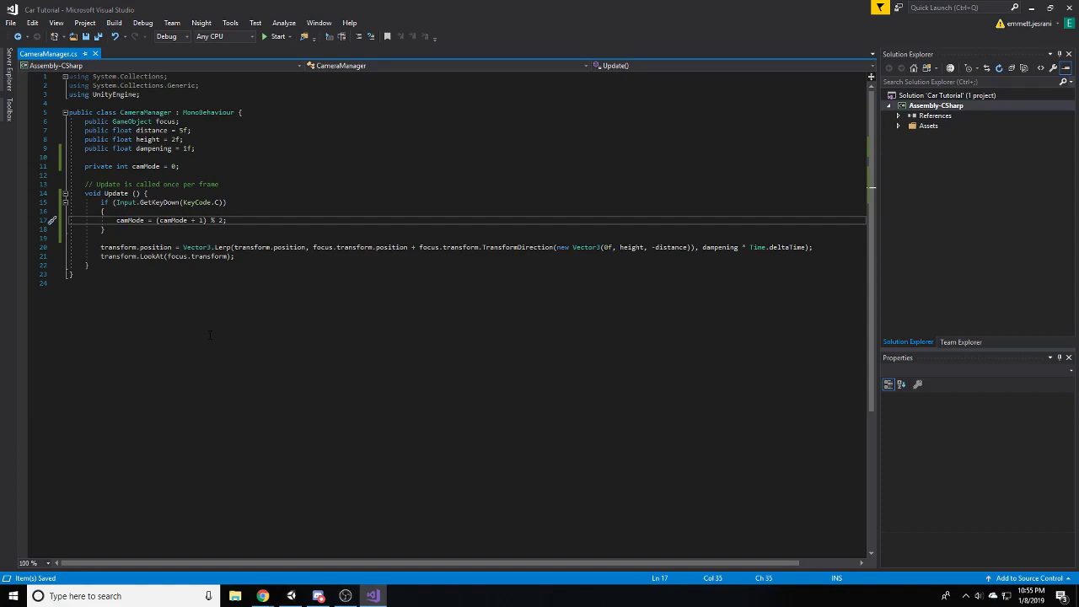
mouse_move(203, 219)
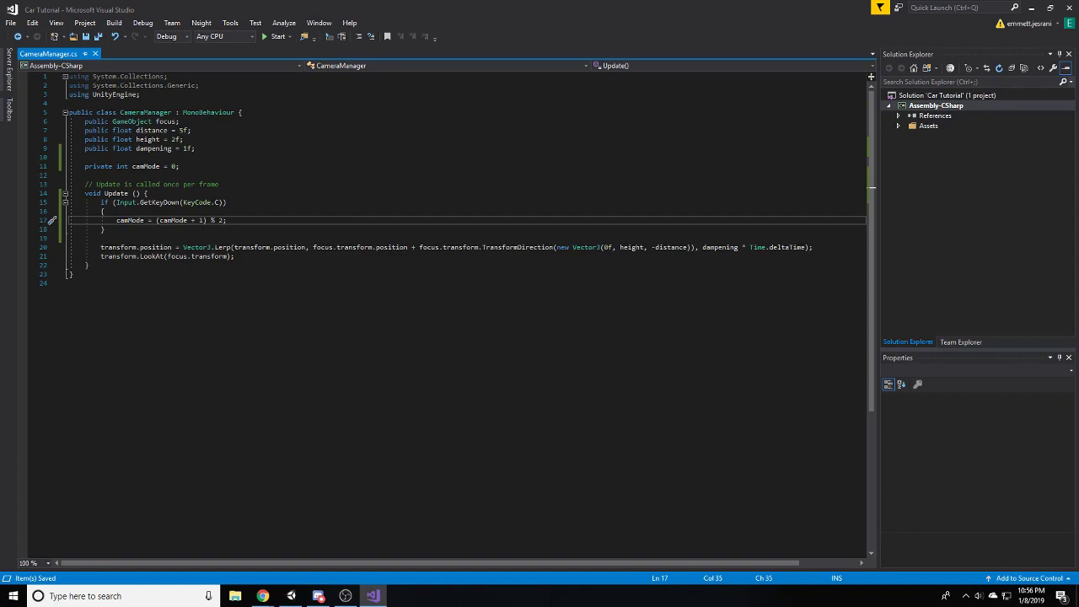
double_click(172, 219)
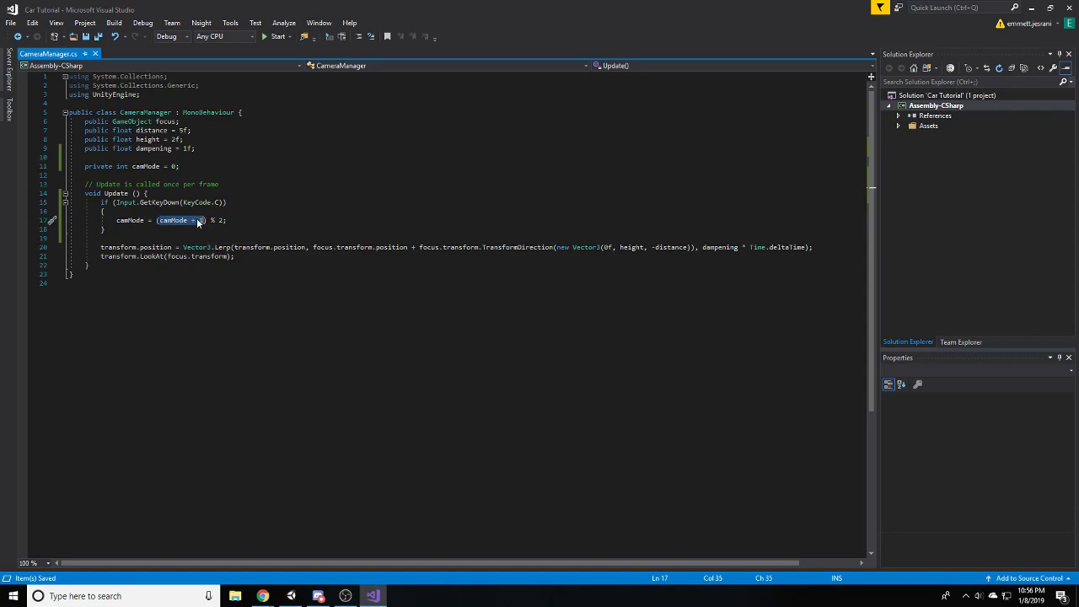
mouse_move(172, 219)
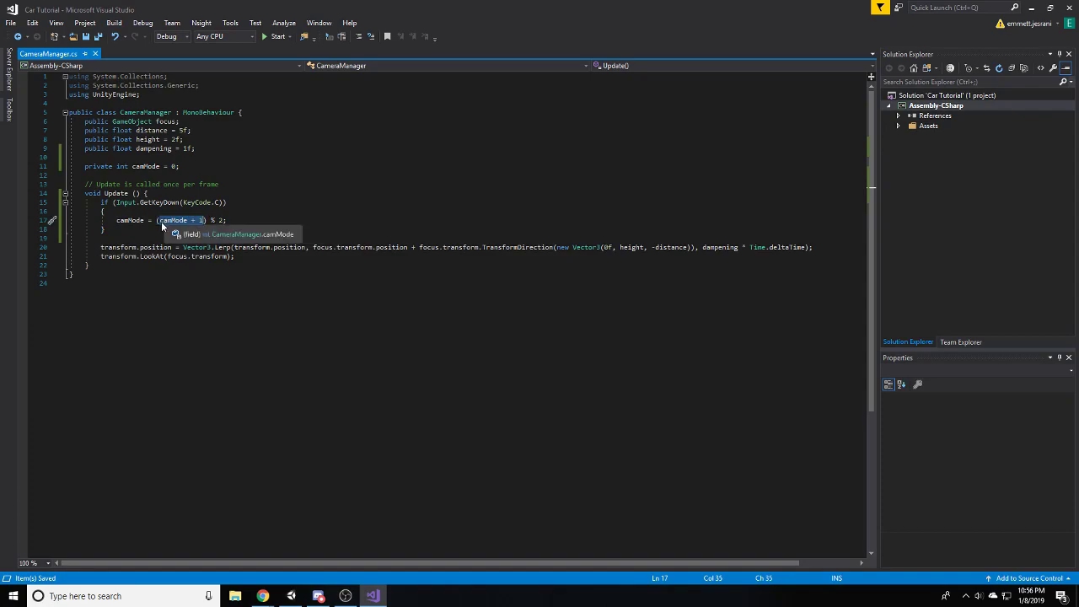
double_click(130, 219)
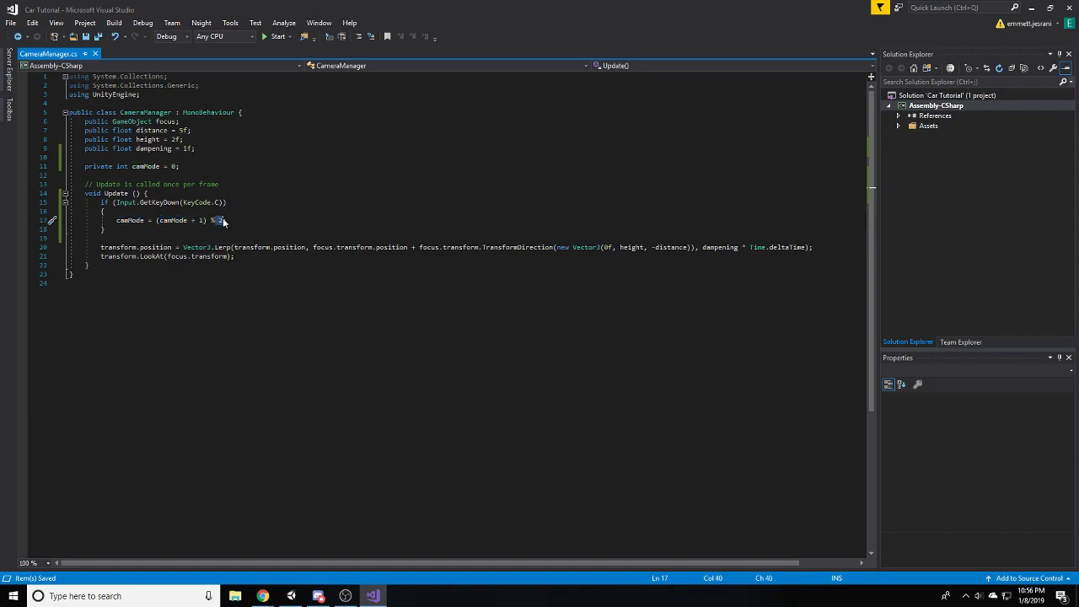
click(224, 219)
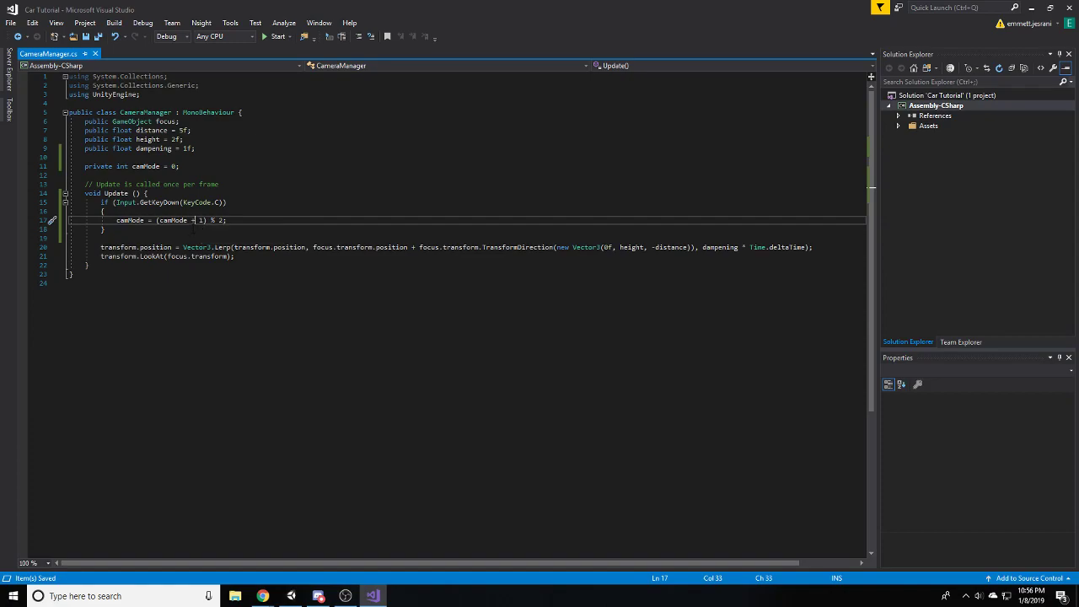
mouse_move(177, 219)
text(Debug.Log();)
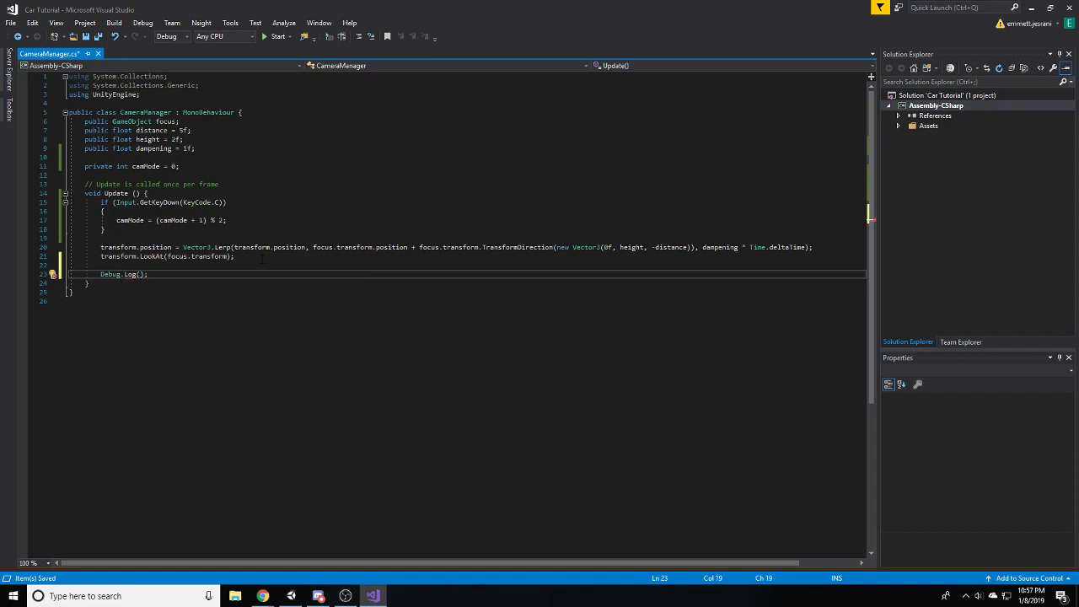
- Add Debug.Log(camMode); at the end of Update and return to Unity
text(cammode)
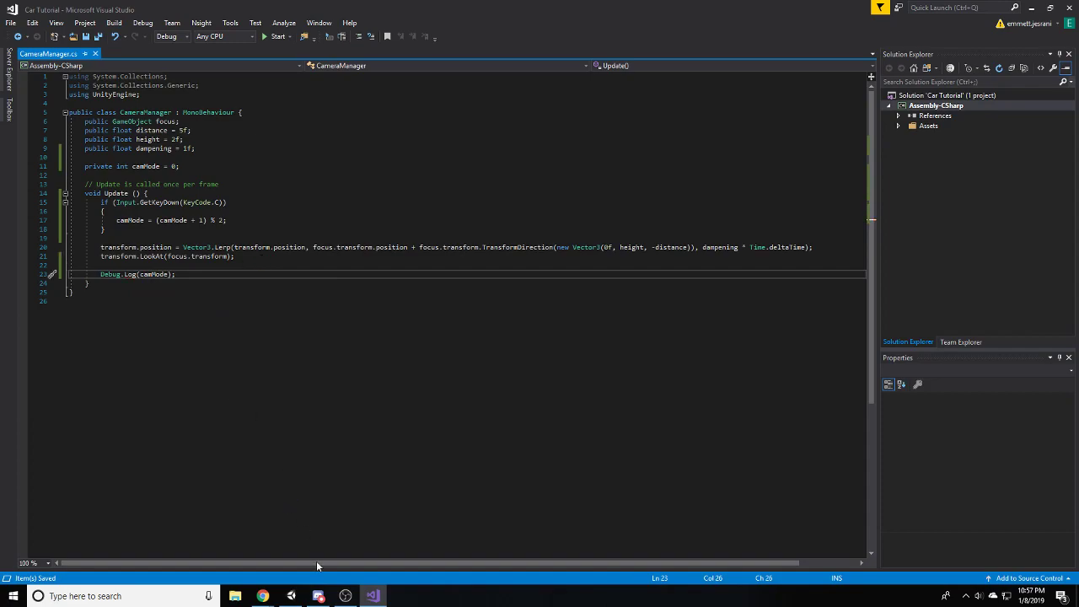
click(373, 596)
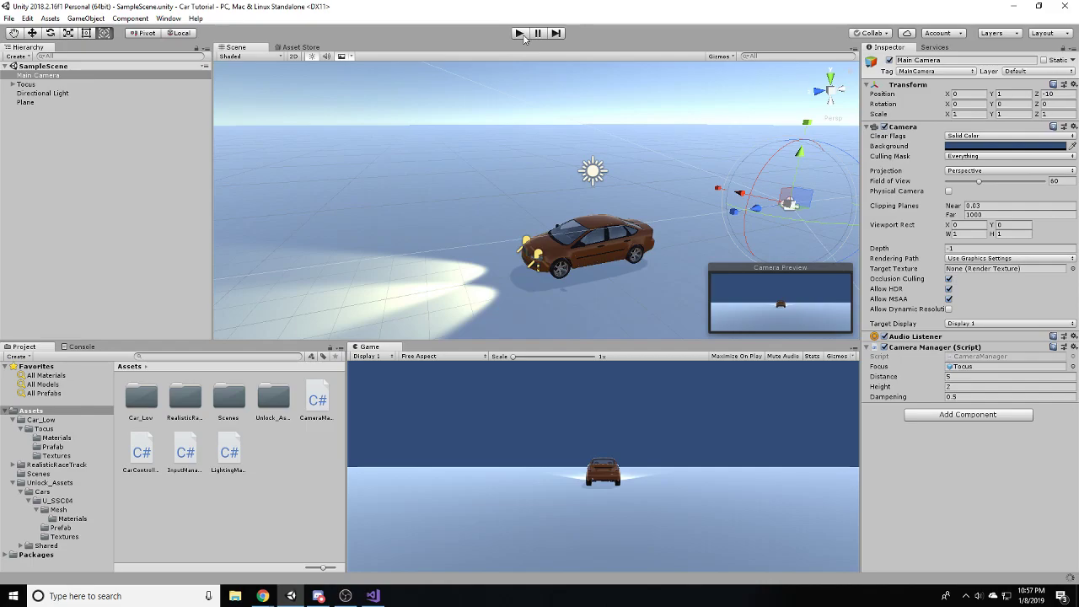
- Play the scene with the Console visible and watch camMode log entries toggle
click(80, 347)
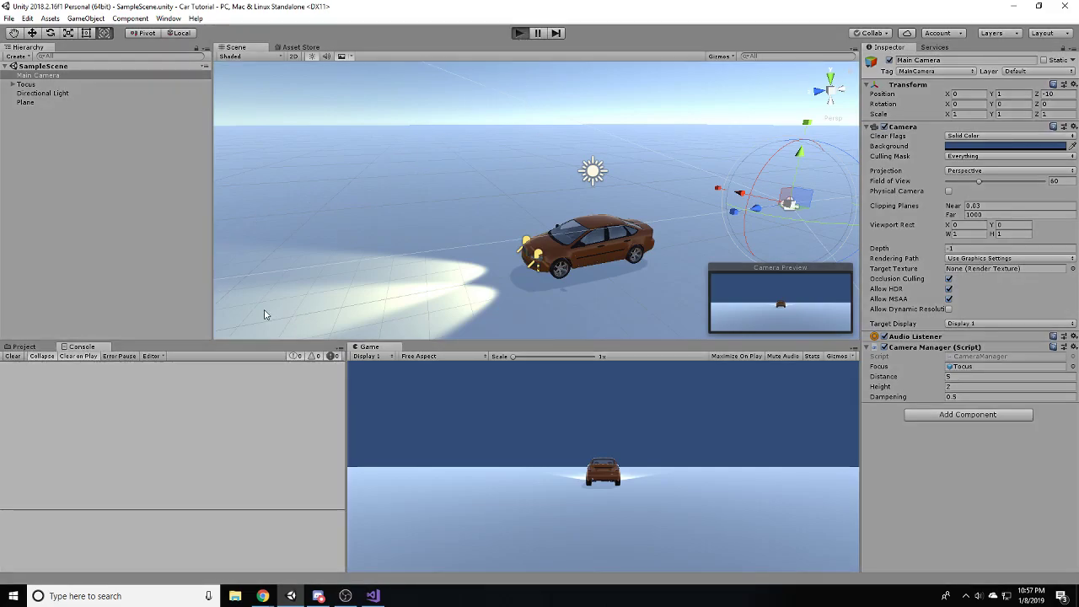
click(520, 34)
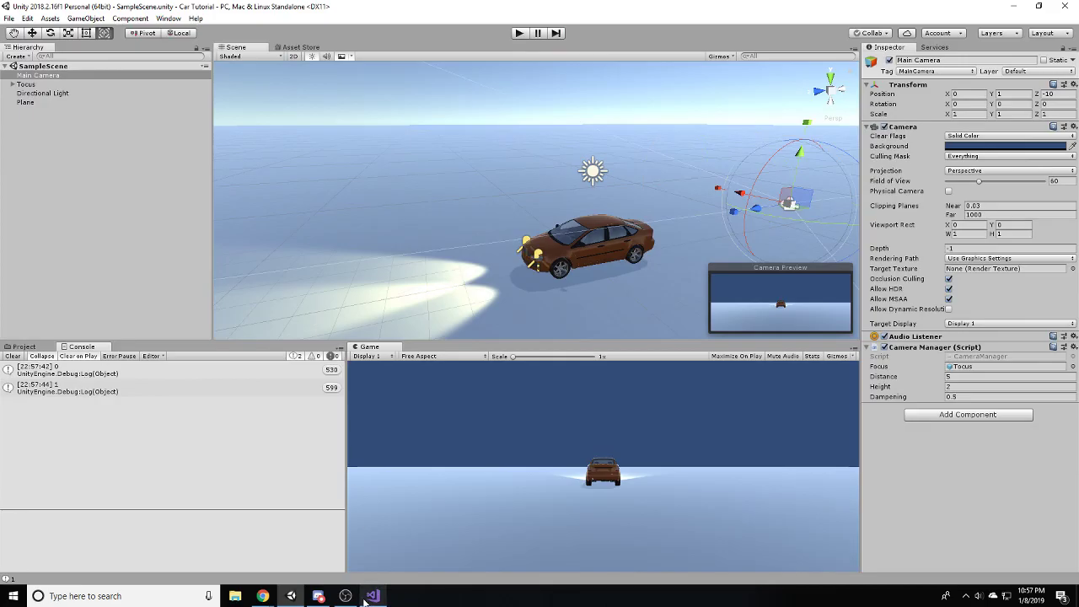
click(372, 597)
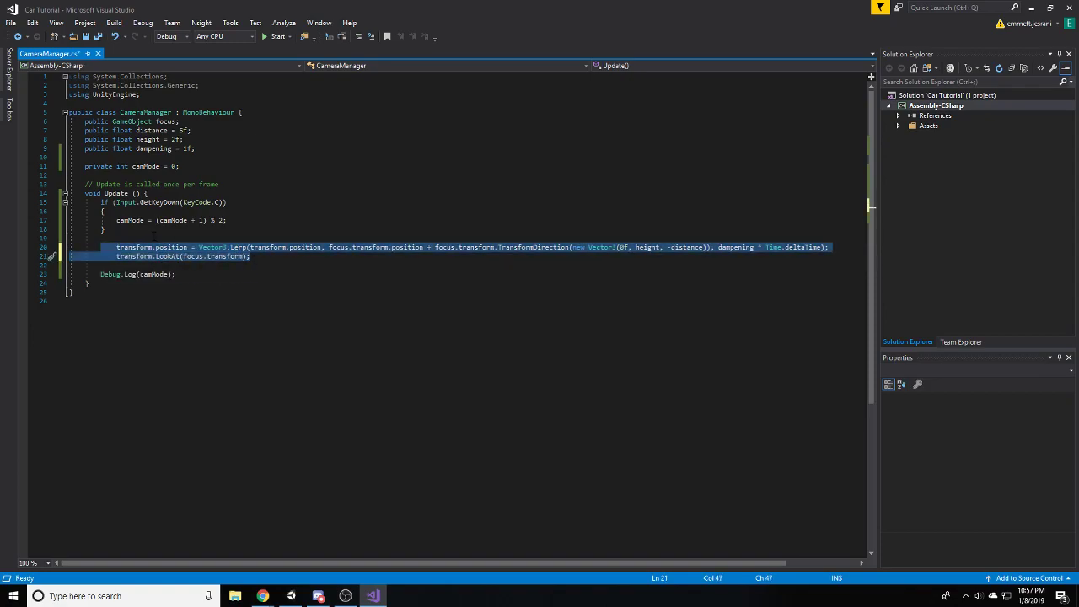
- Start a switch (camMode) statement around the follow-camera lines
text(Sw)
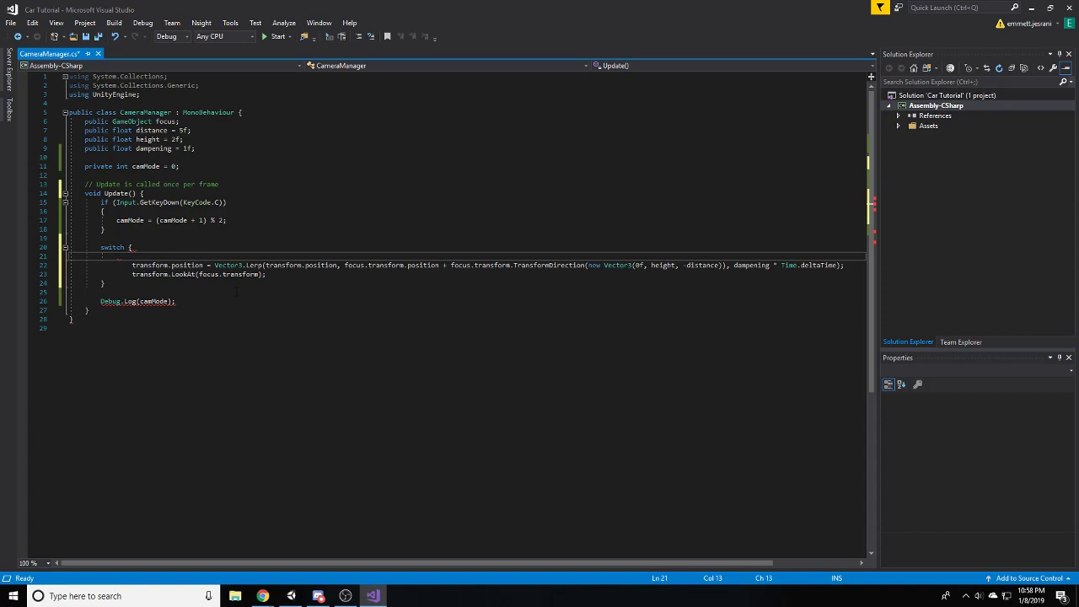
text(())
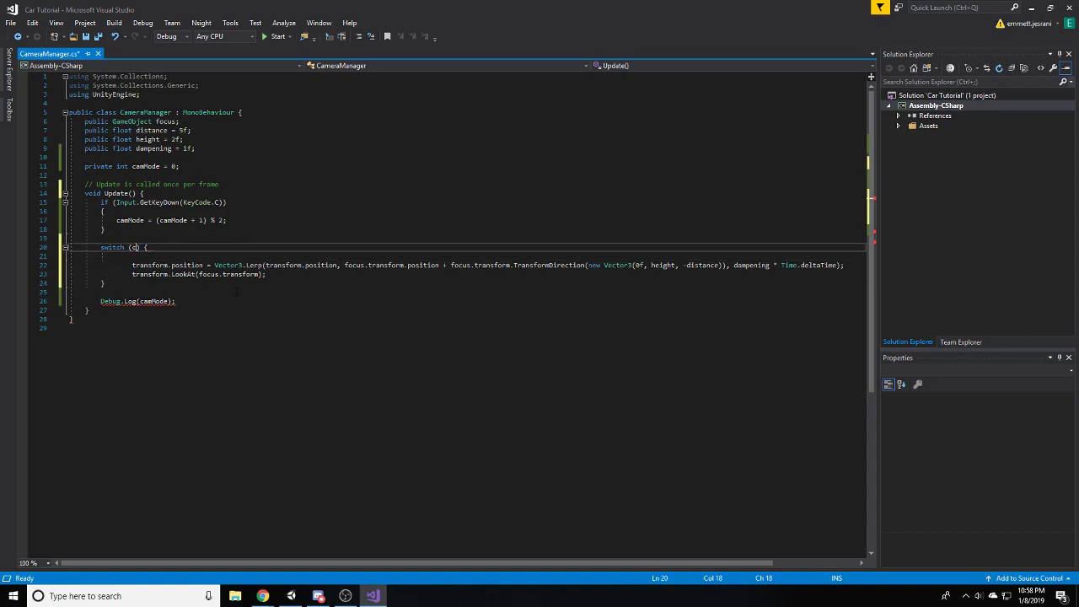
text(amMode)
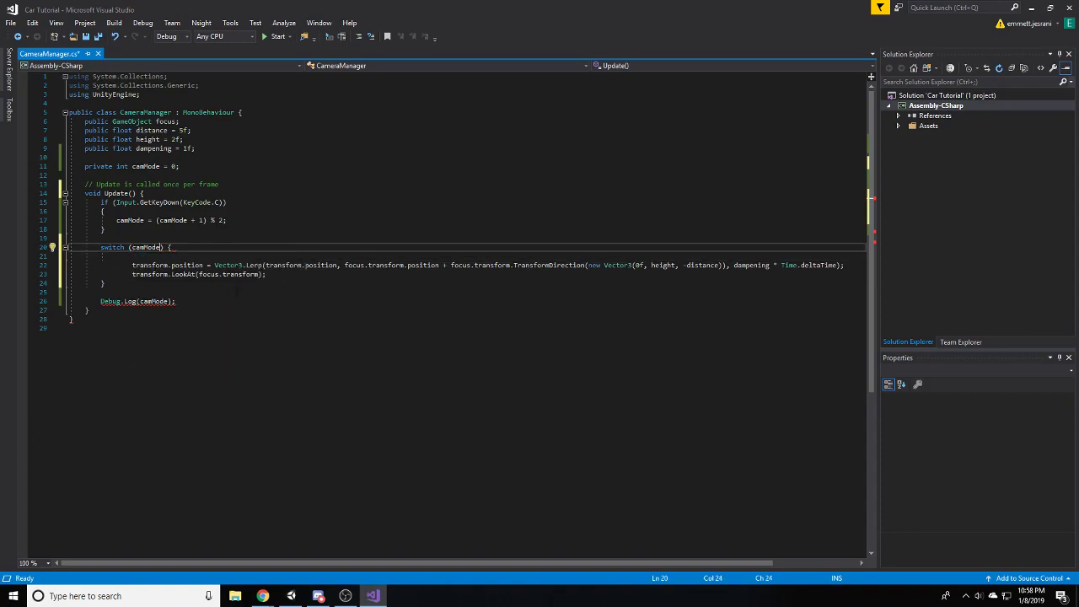
text(case 1:)
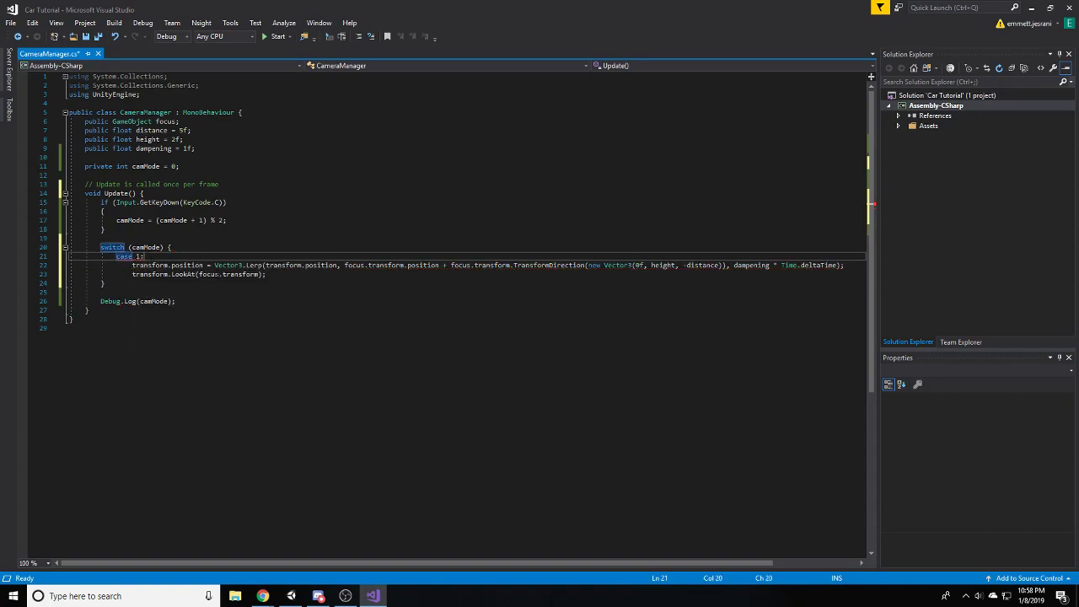
- Indent the lerp and LookAt code under a default: label ending with break;
key(enter)
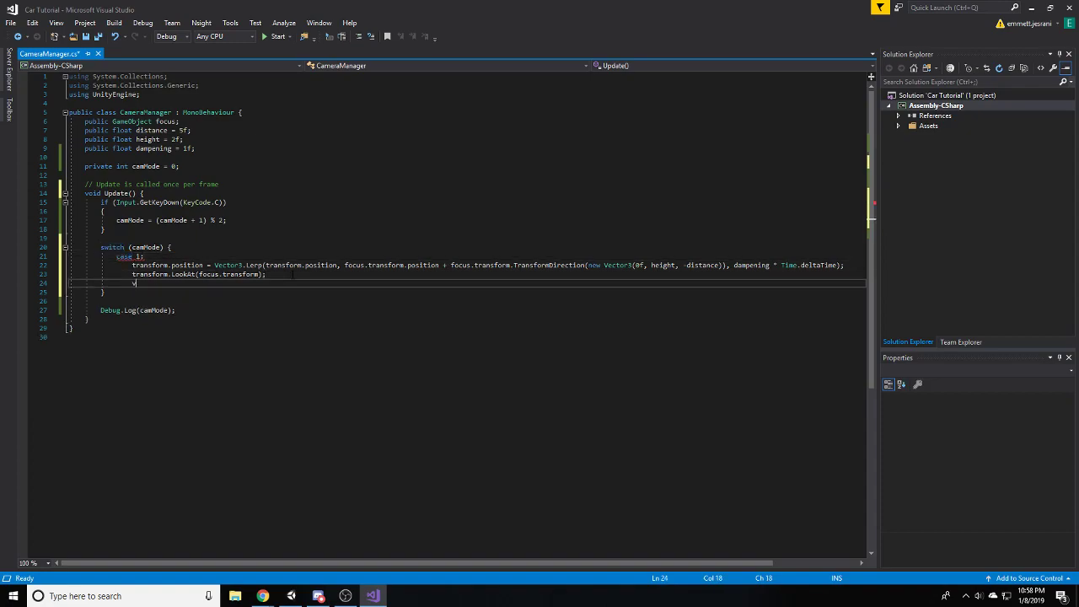
text(break;)
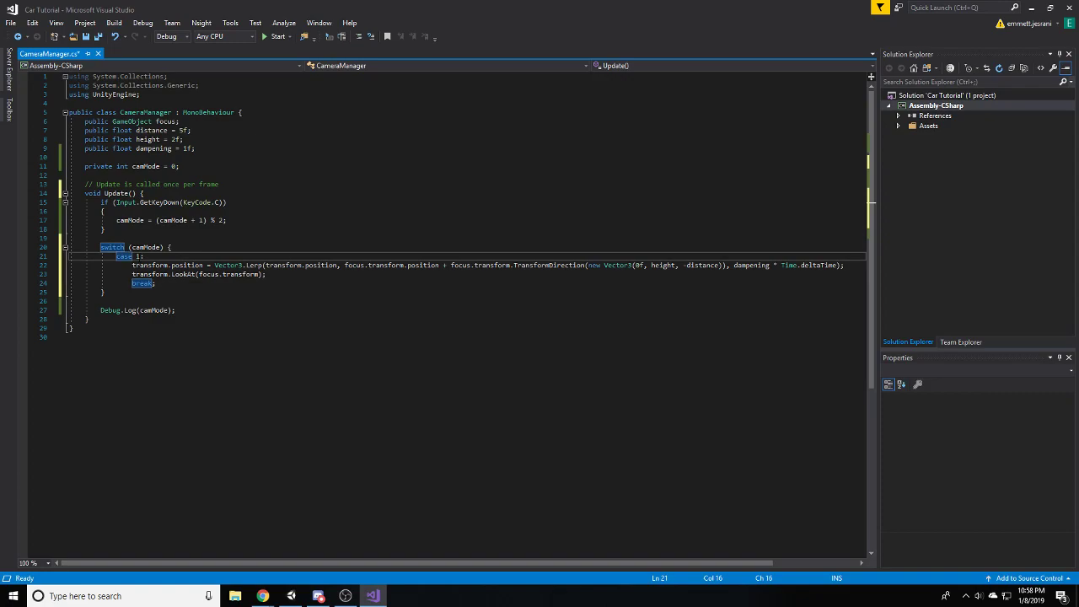
text(default:)
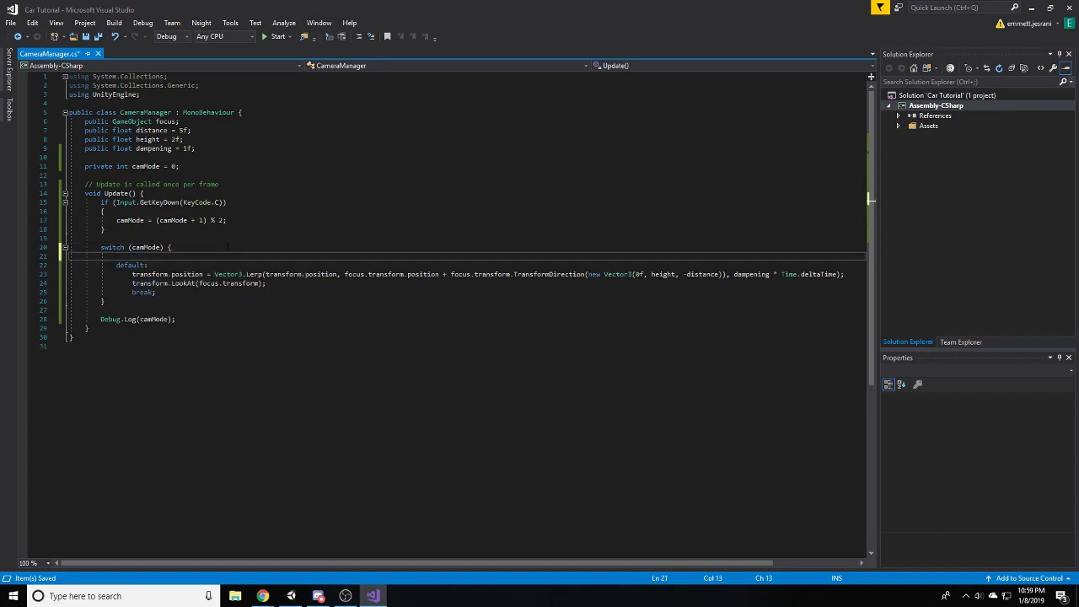
- Add case 1: holding a pasted copy of the follow-camera code and break;
text(case 1)
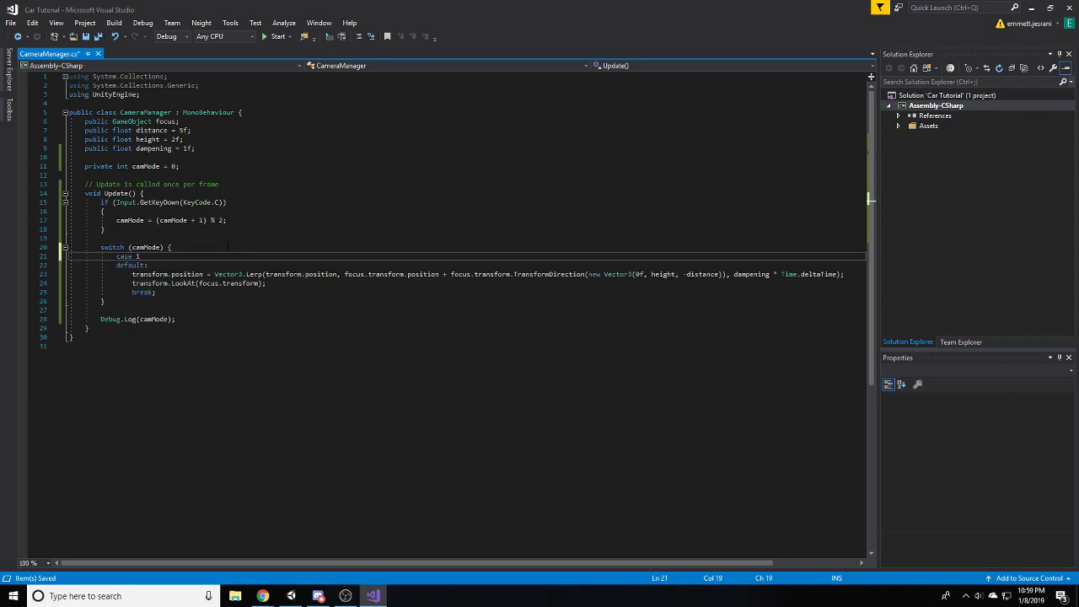
text(:)
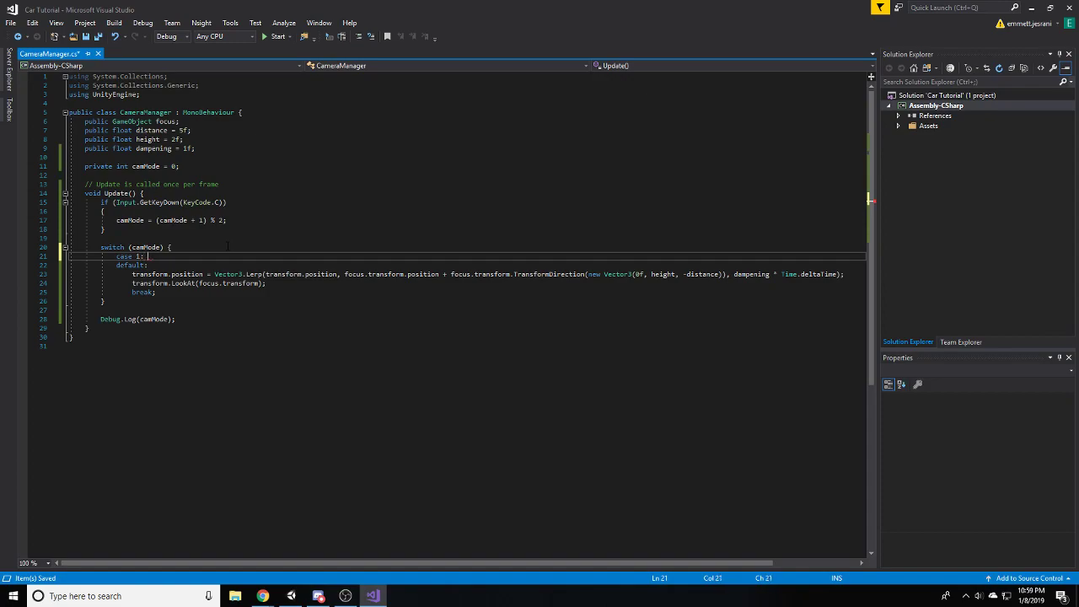
key(enter)
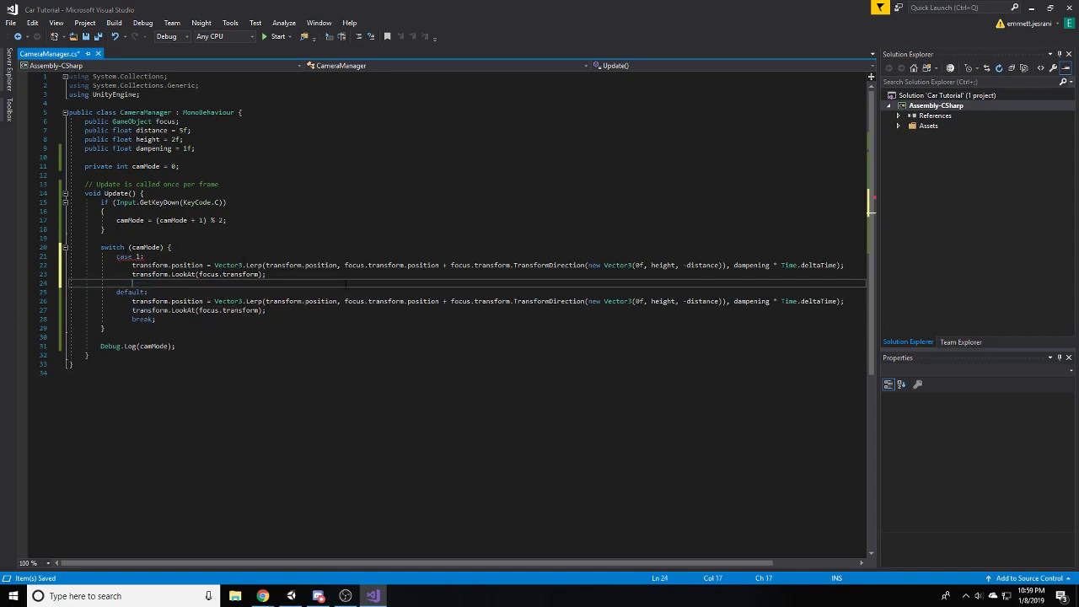
text(break;)
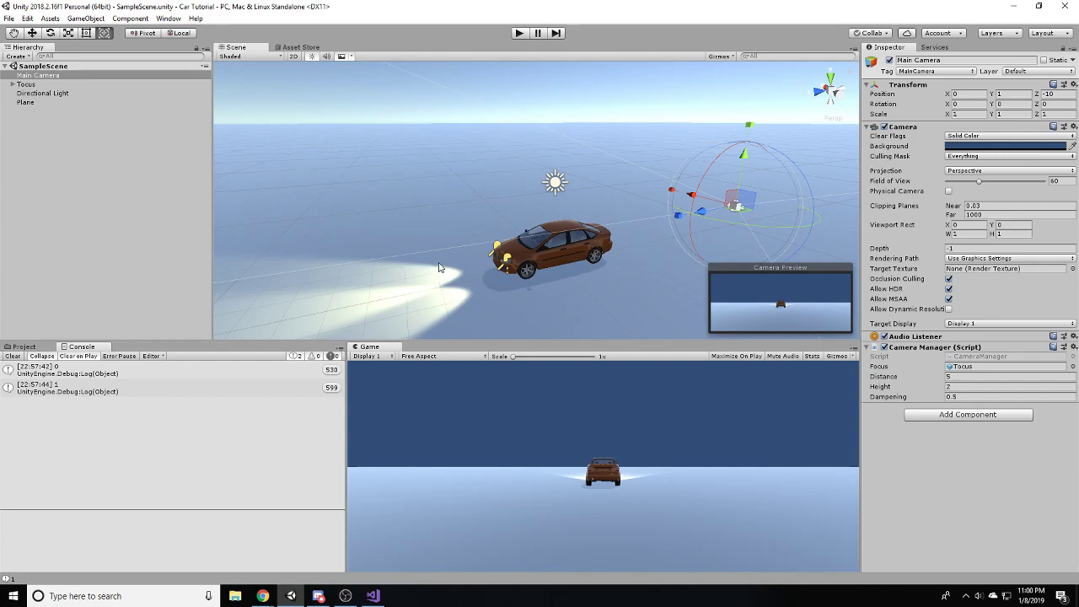
drag(438, 268, 672, 214)
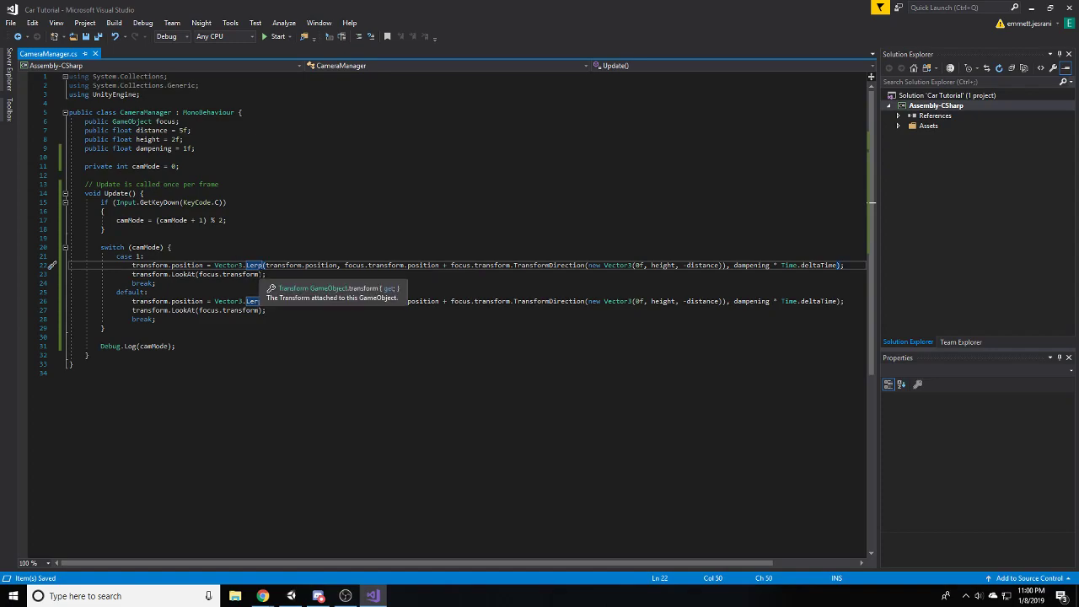
mouse_move(349, 496)
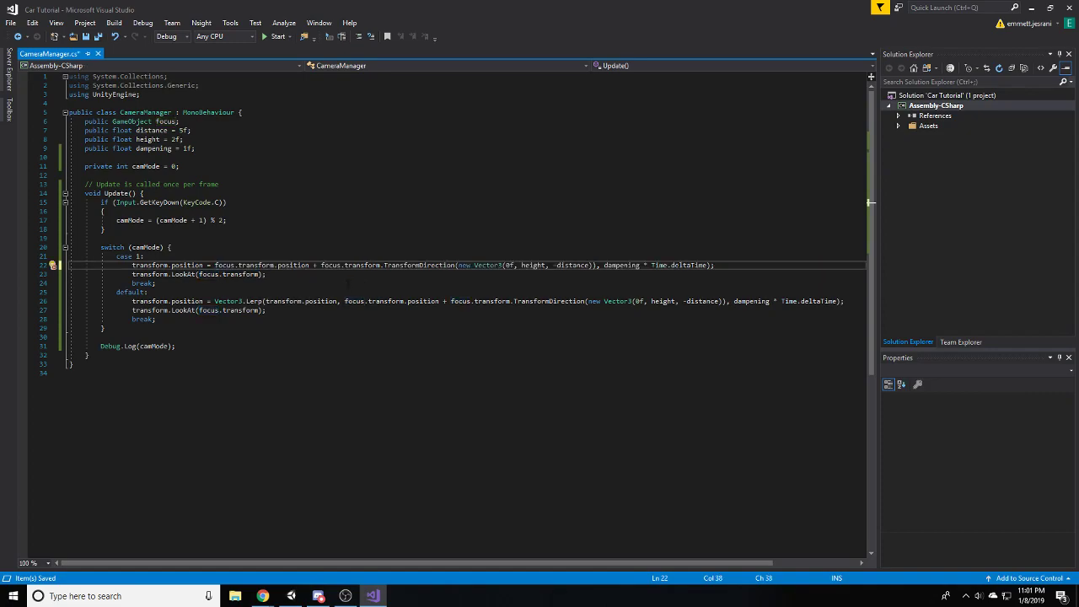
- Delete ', dampening * Time.deltaTime)' from the case 1 position line
double_click(165, 121)
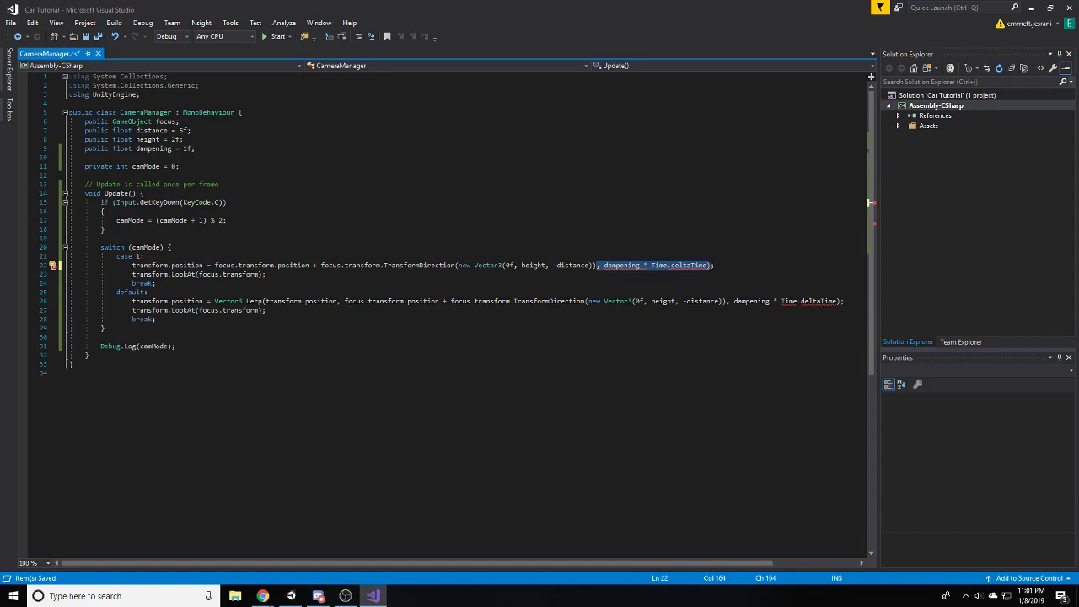
key(Delete)
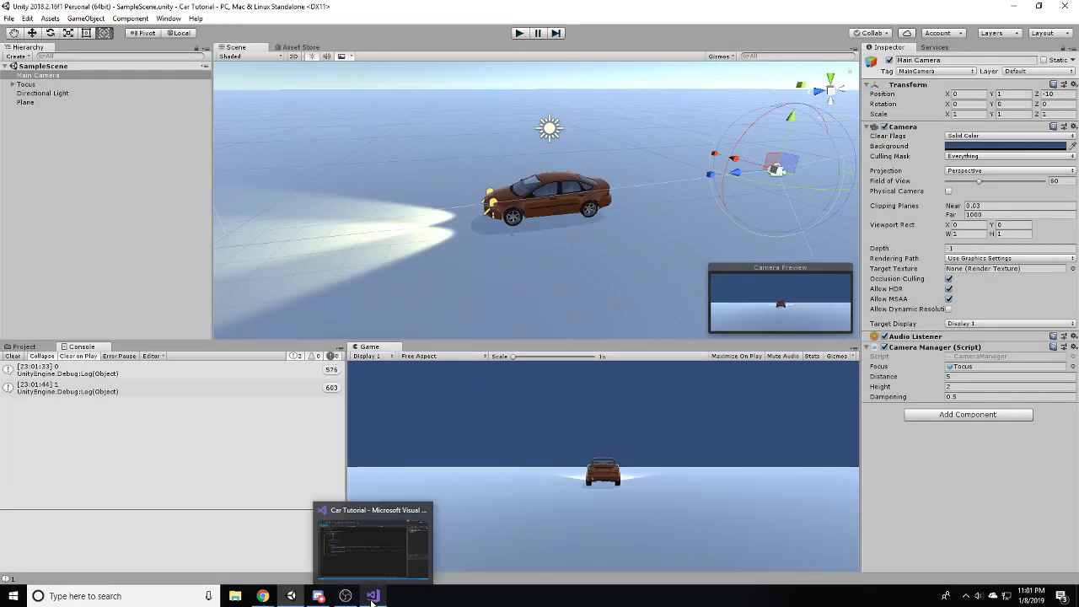
- Switch from the Unity car scene back to CameraManager.cs in Visual Studio
click(371, 539)
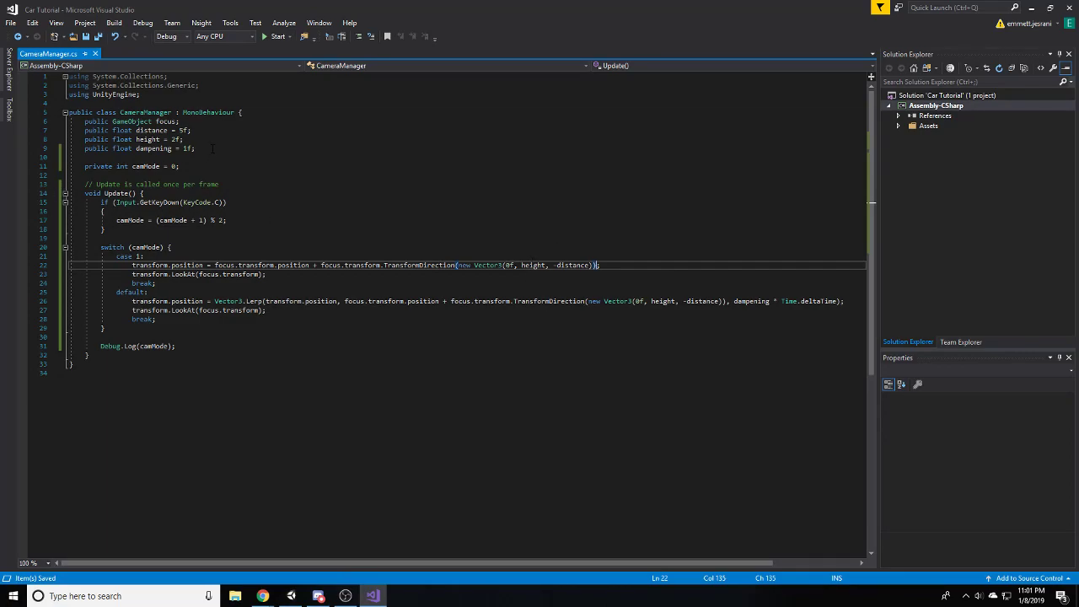
- Declare public float fields h2, d2 and l in CameraManager, each initialised to 0f
text(public float)
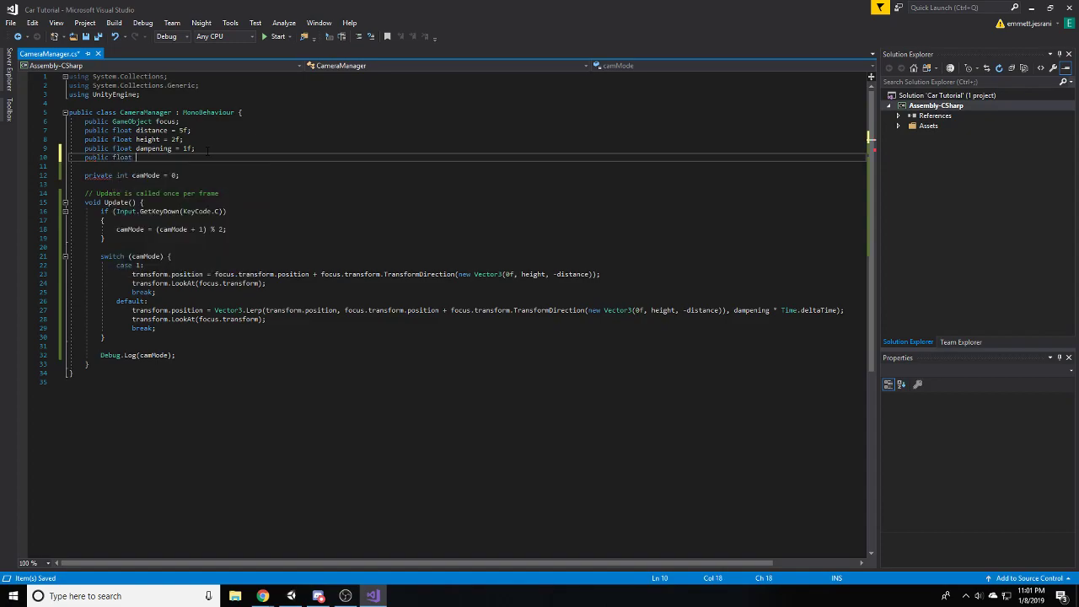
text(h2 = 0)
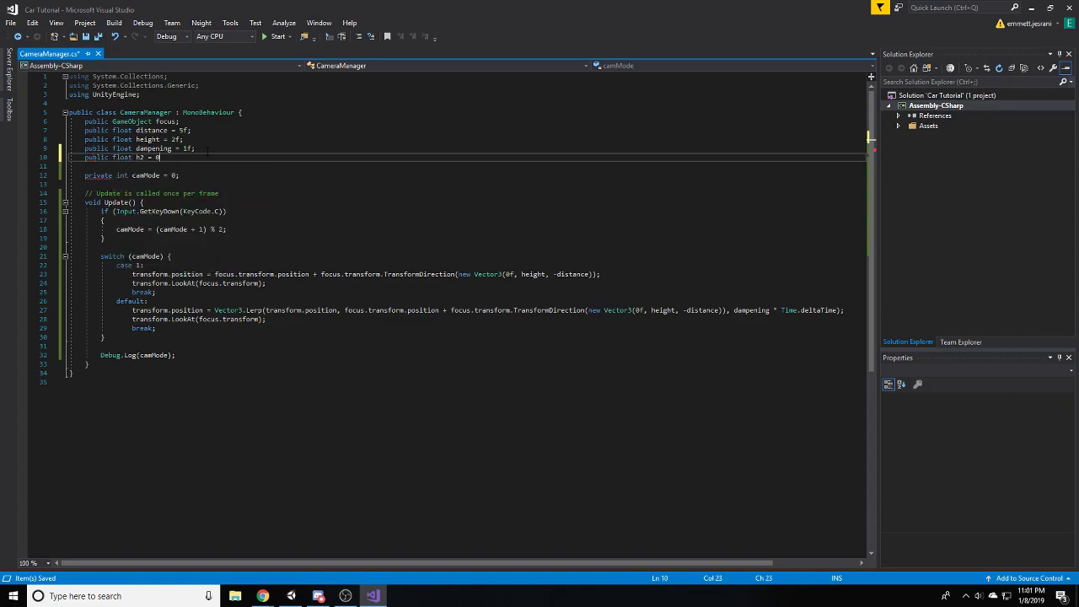
text(public float)
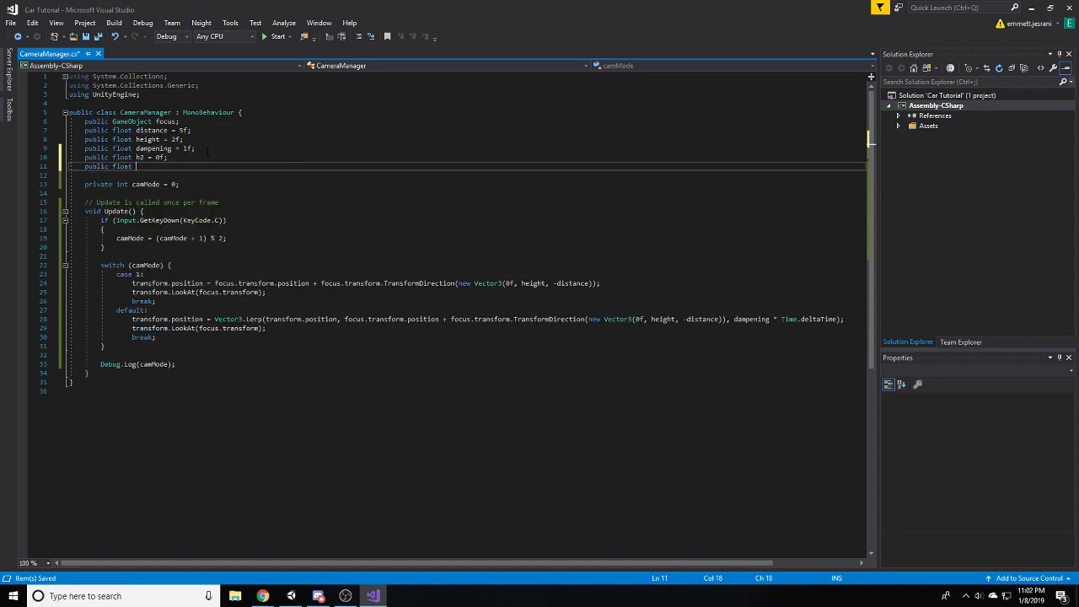
text(d2 = 0f;)
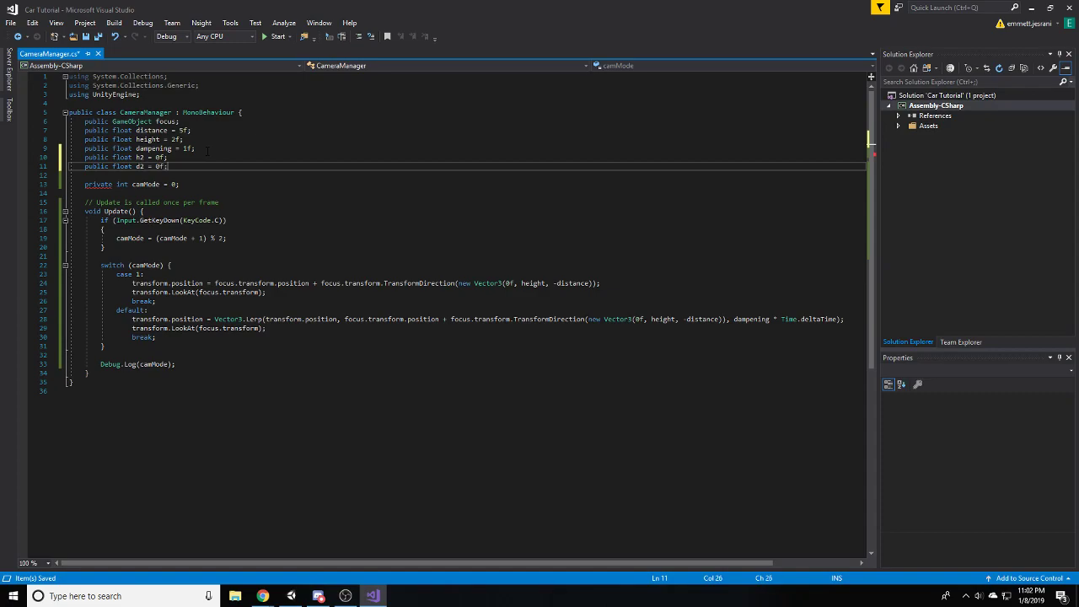
text(public)
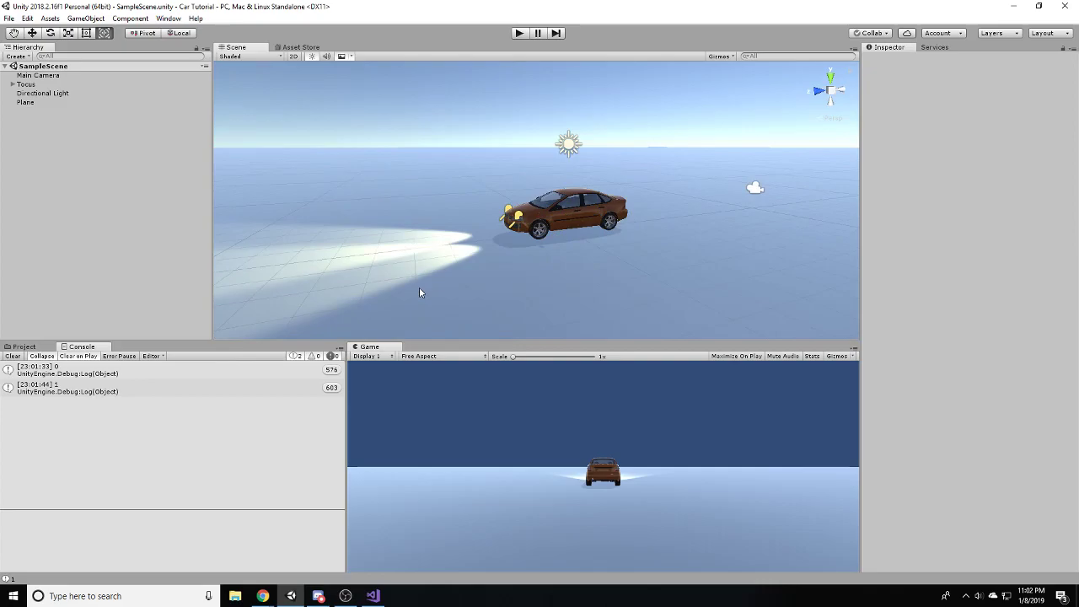
click(371, 597)
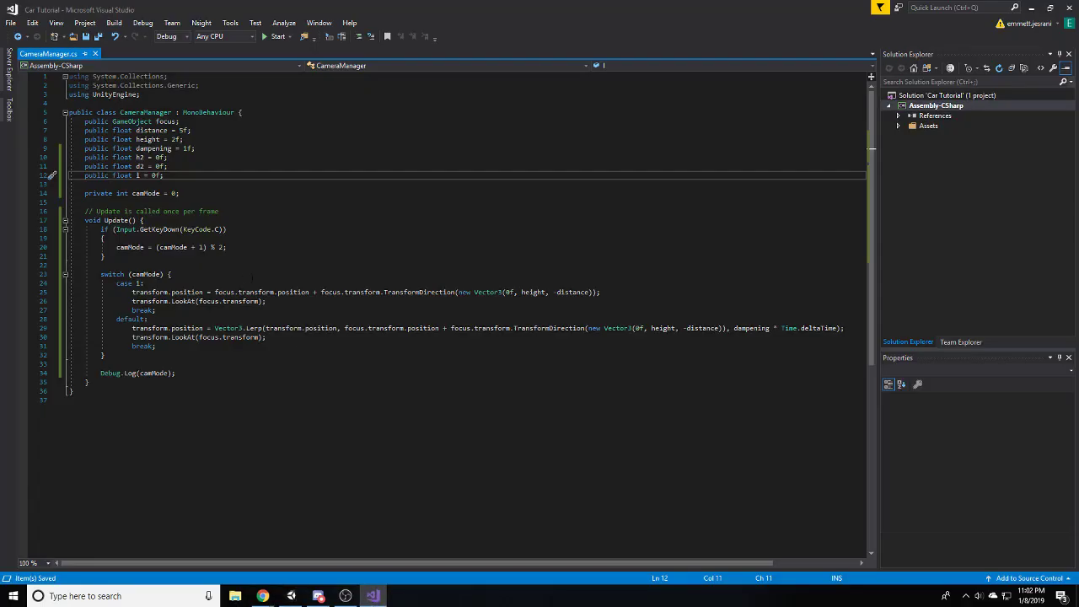
mouse_move(536, 291)
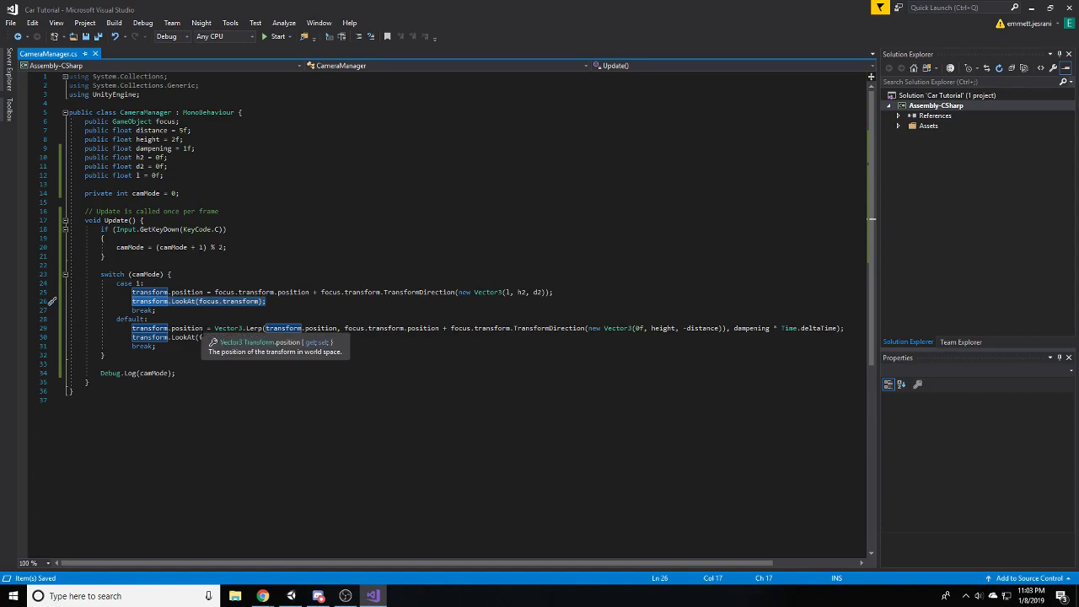
mouse_move(184, 337)
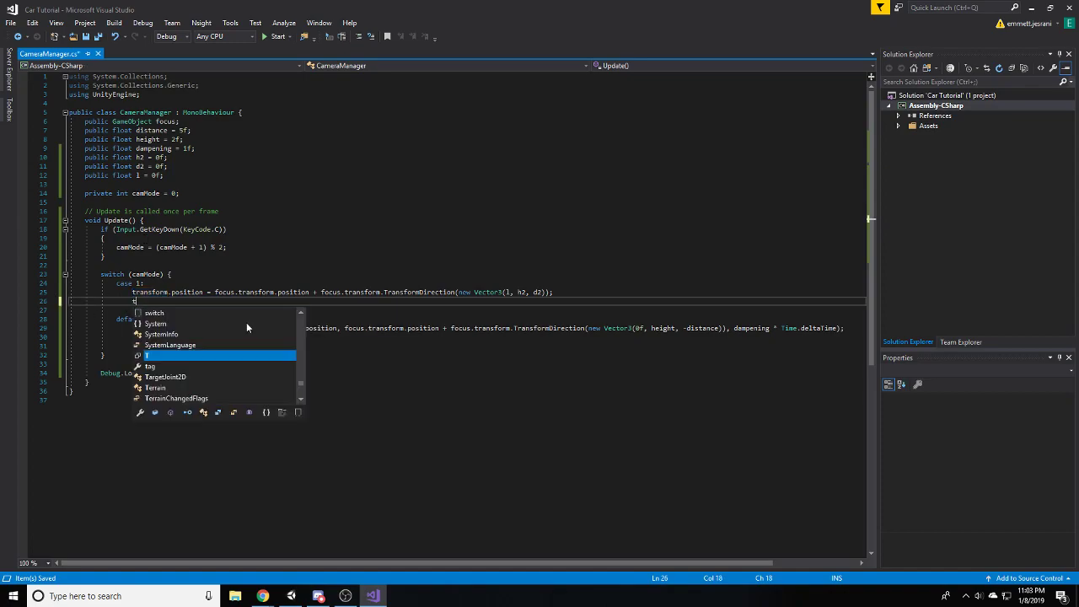
- Replace case 1's LookAt with transform.rotation = focus.transform.rotation;
text(transform.)
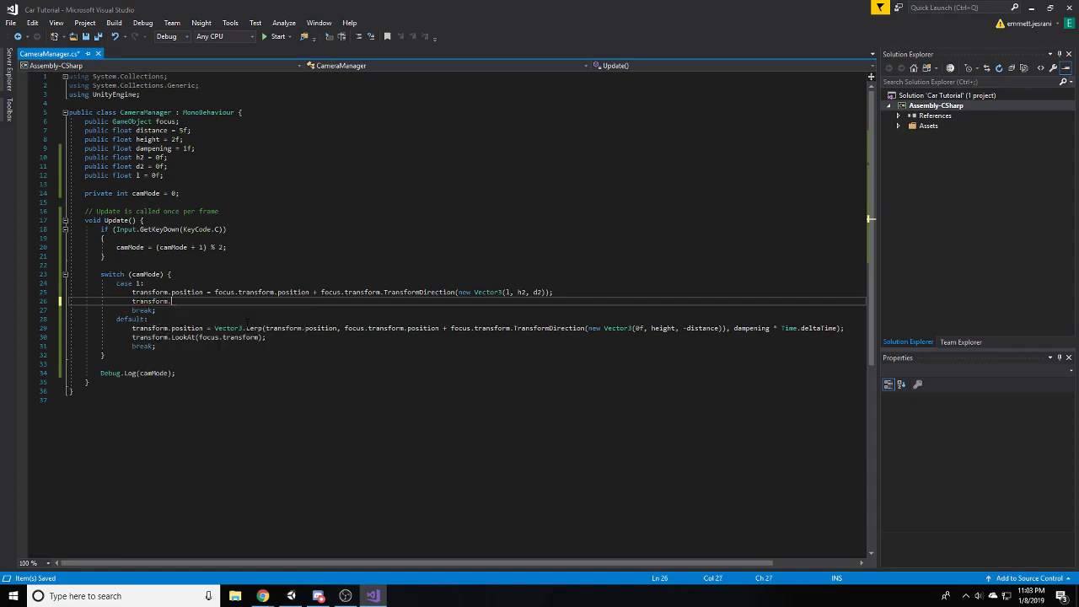
text(rotation =)
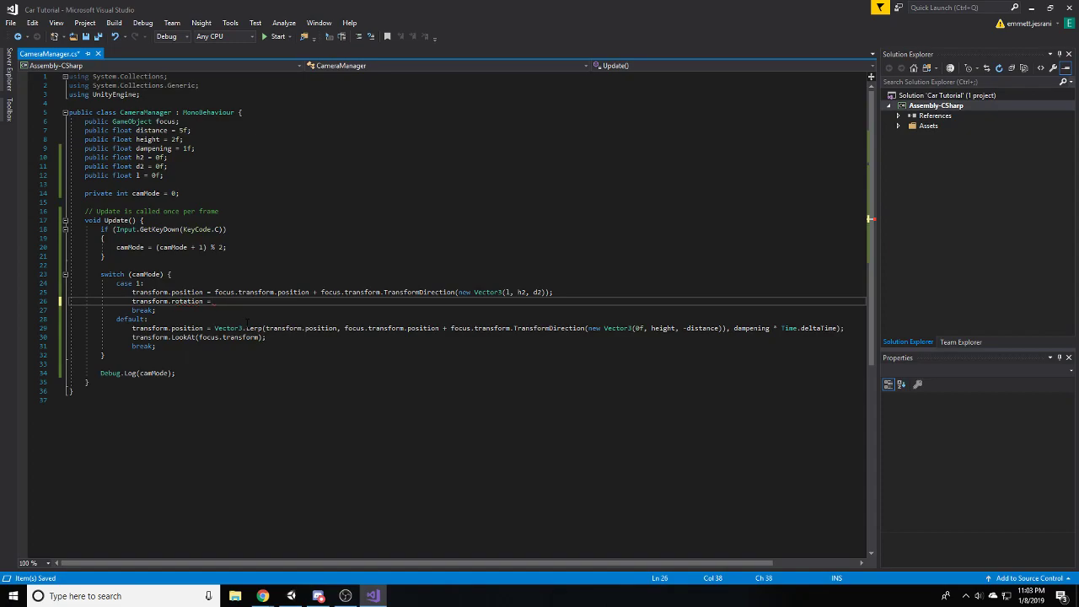
text(focus.tran)
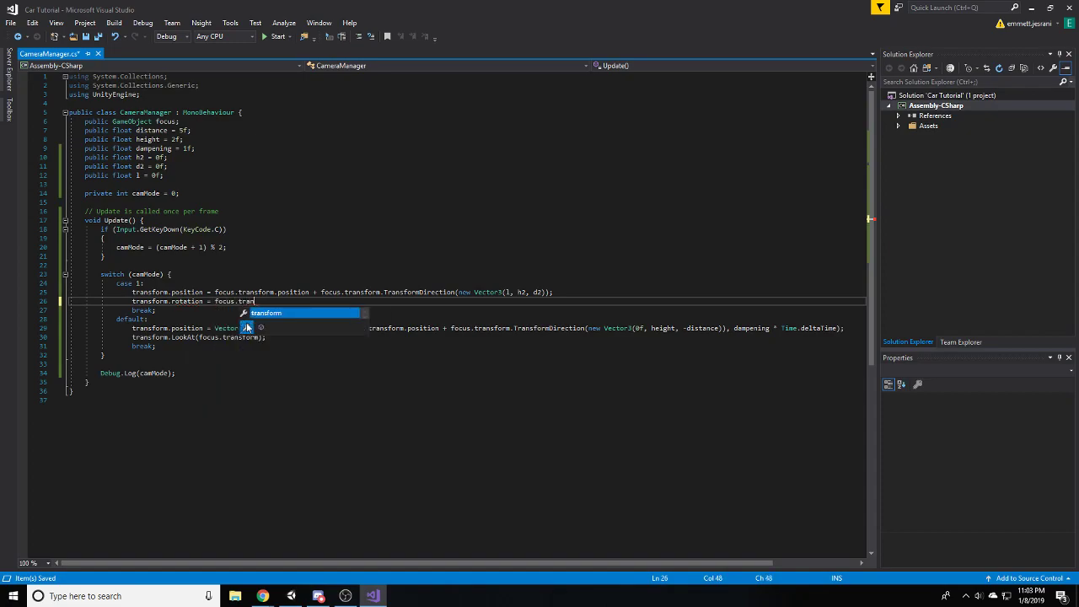
text(rotation)
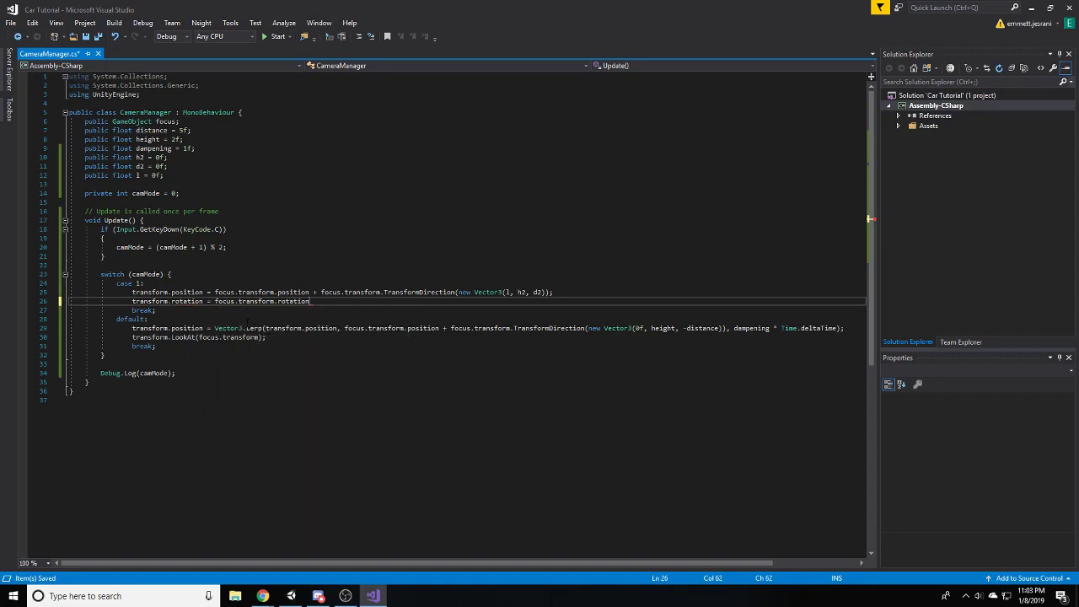
text(;)
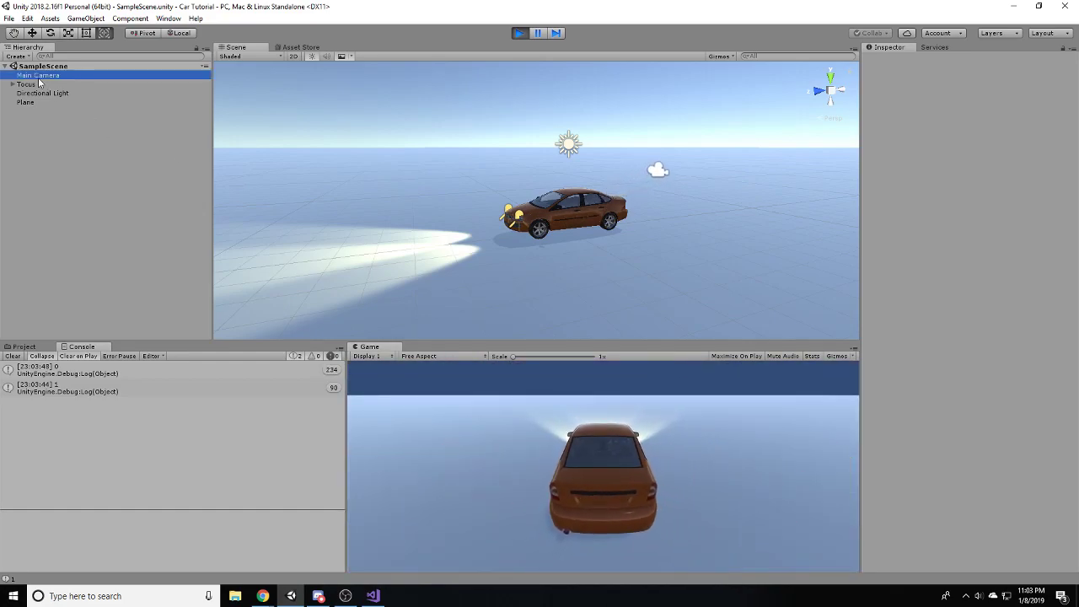
- Select the Main Camera during Play and try an offset value of 0.12
click(37, 74)
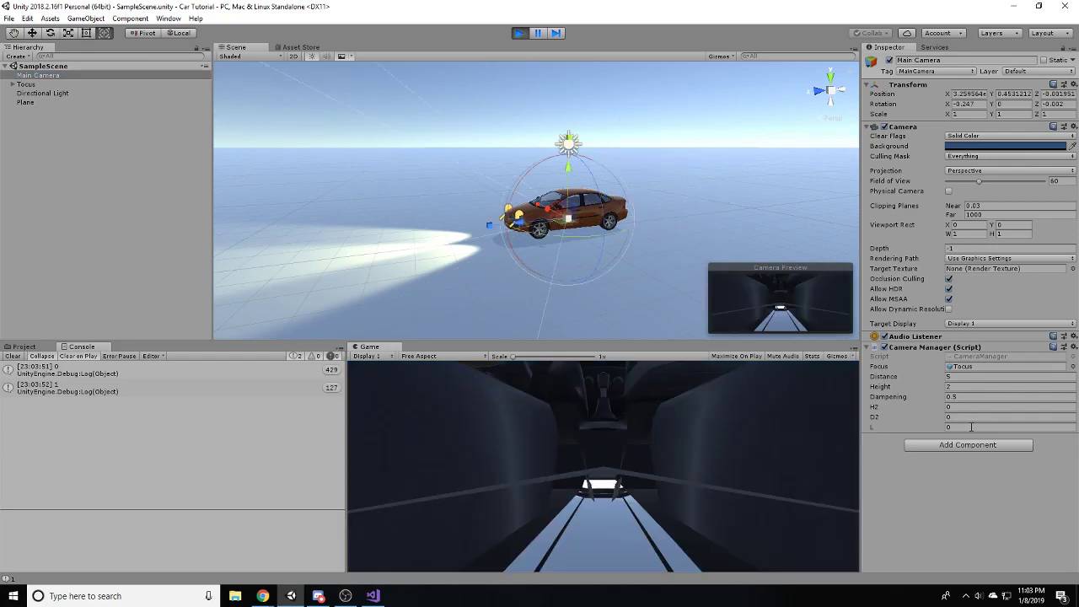
text(0.12)
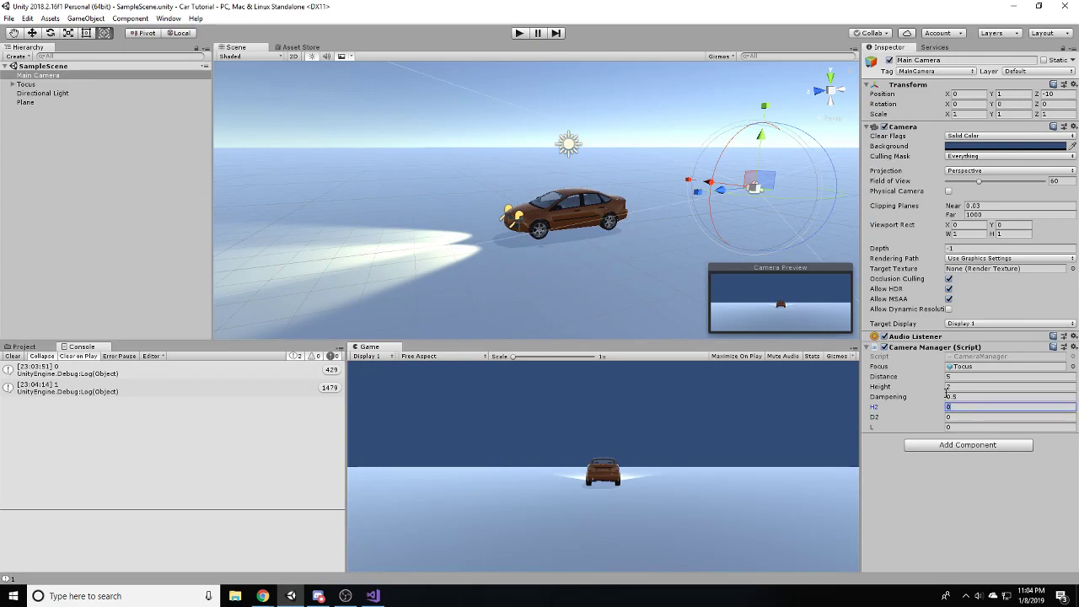
- Set a seat camera offset to .25, check the driver's-seat view in Play, then stop testing
click(1008, 406)
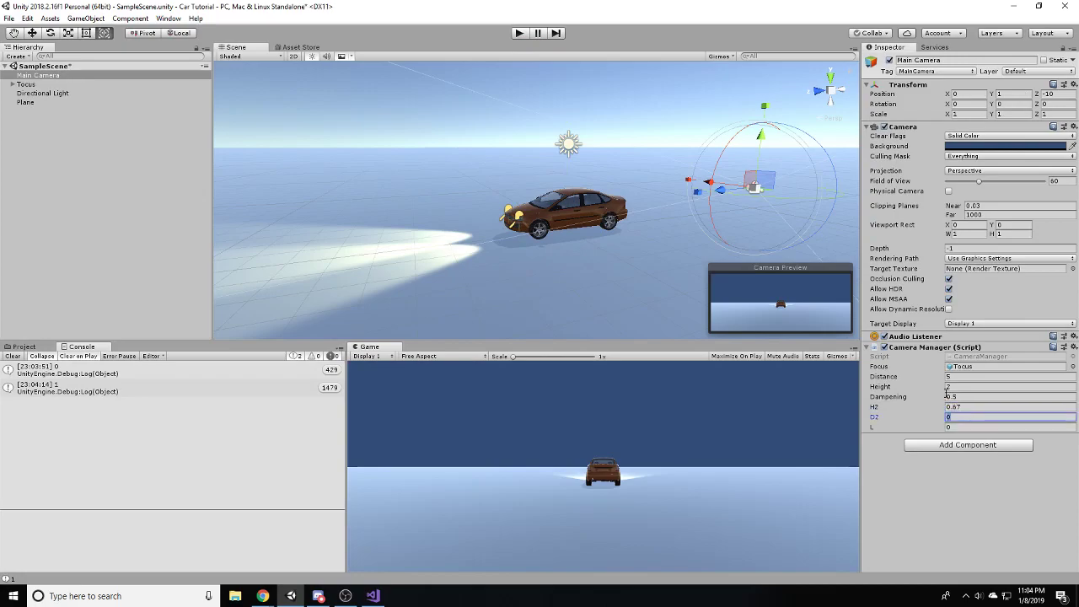
text(.25)
click(1009, 426)
text(-0.35)
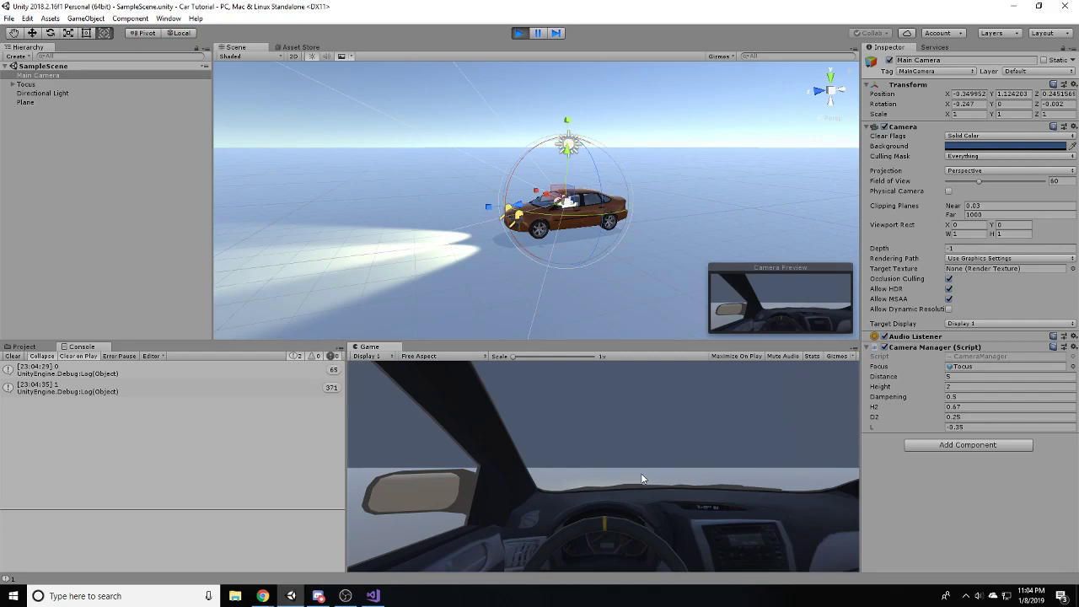
mouse_move(779, 453)
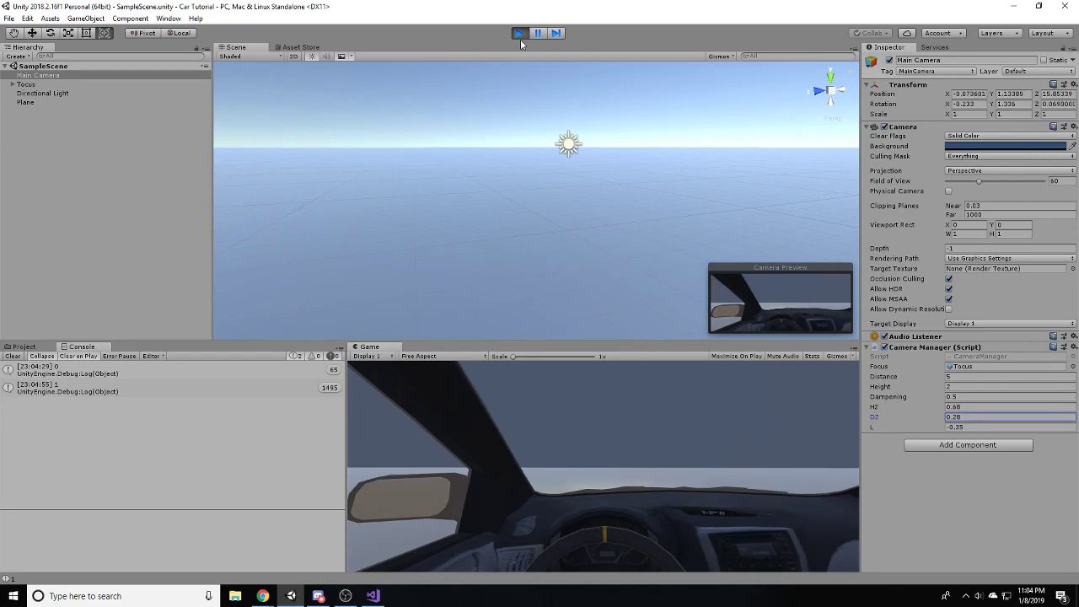
click(519, 33)
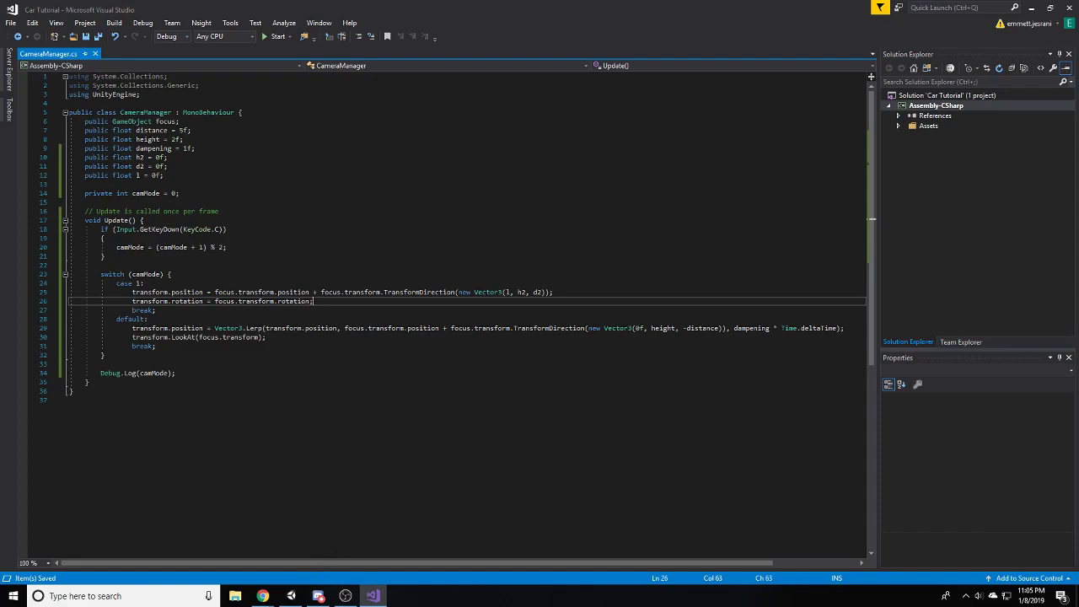
- Confirm the Main Camera's tag still reads MainCamera in the tag dropdown
click(371, 596)
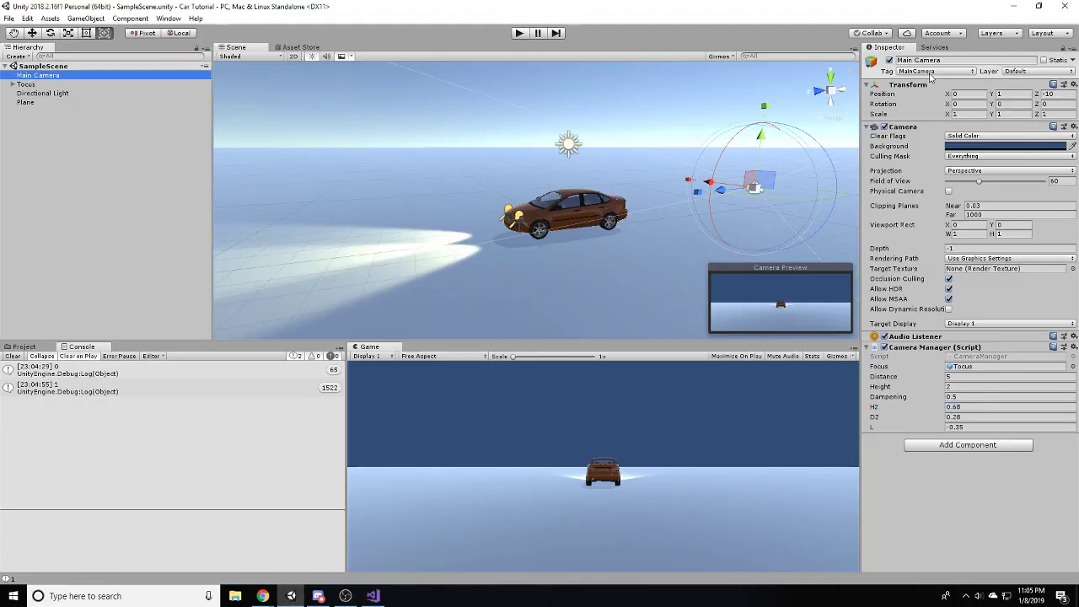
click(934, 71)
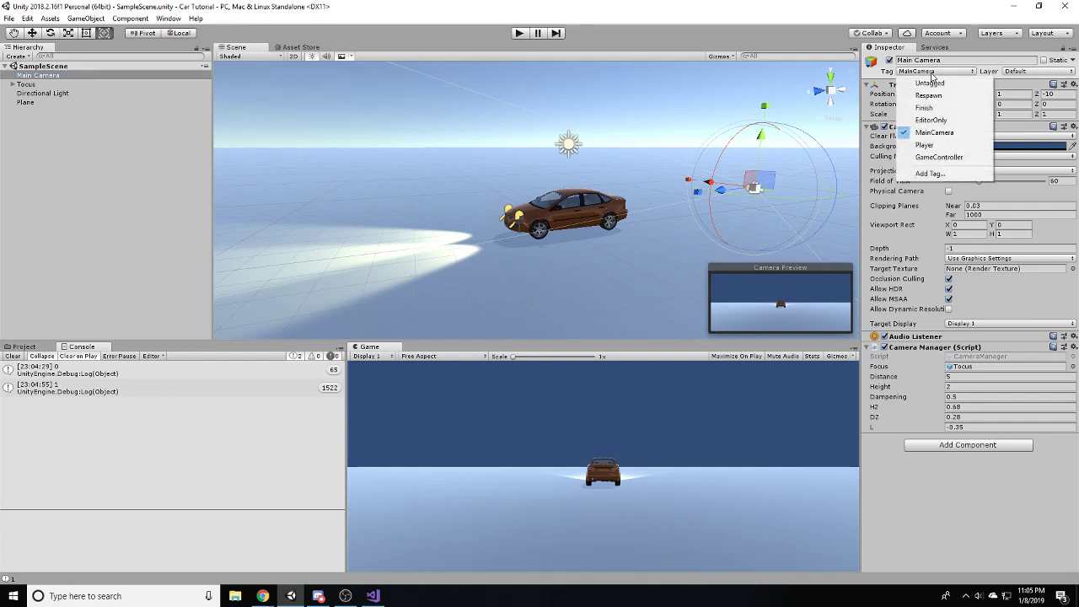
click(934, 131)
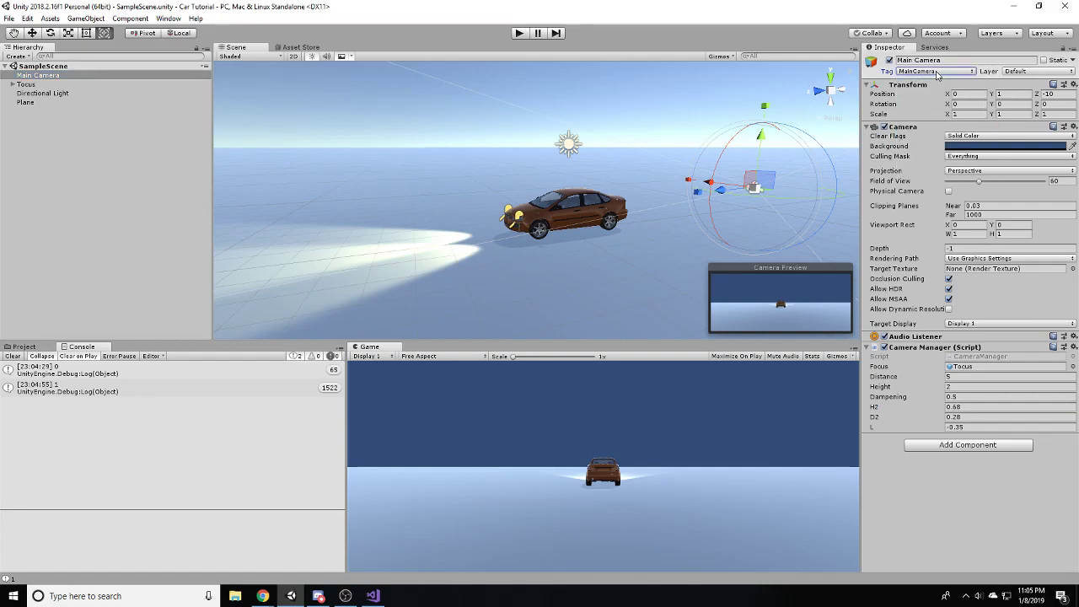
click(935, 71)
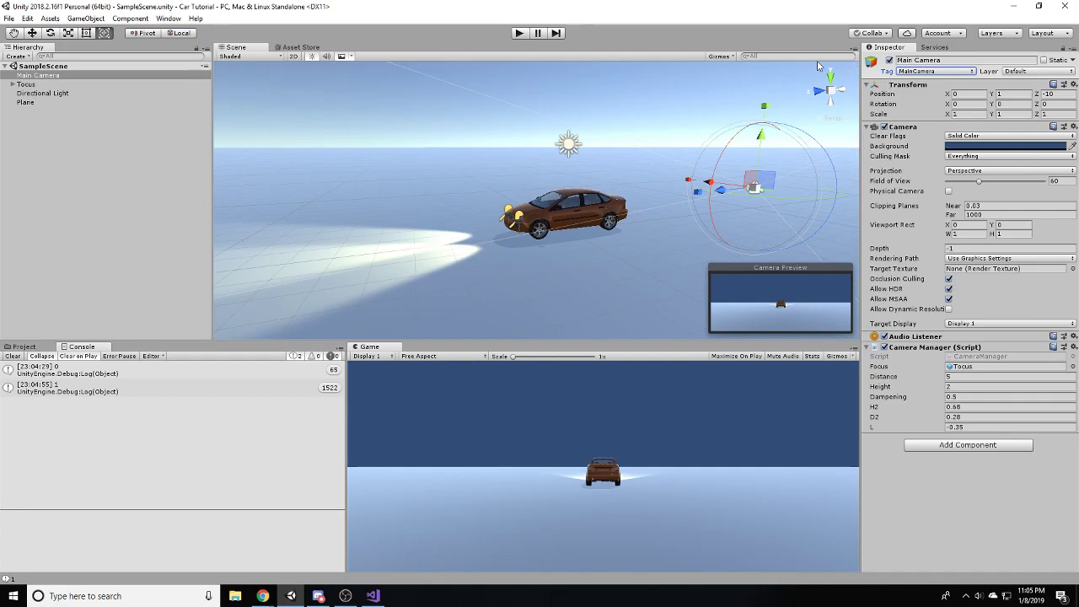
- Check the scene once more and return to the CameraManager script in Visual Studio
click(371, 596)
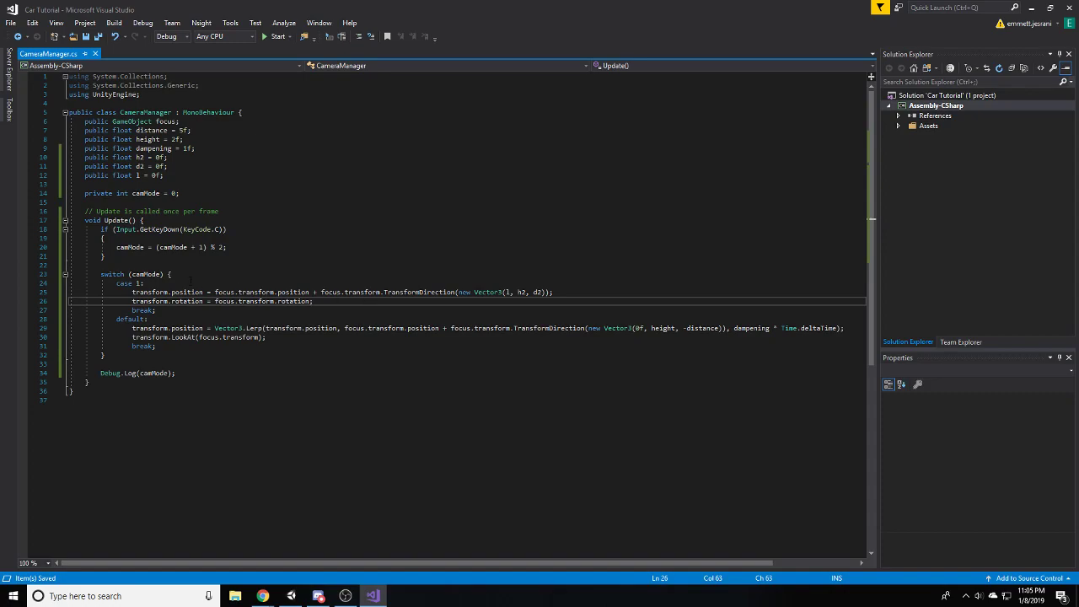
click(345, 597)
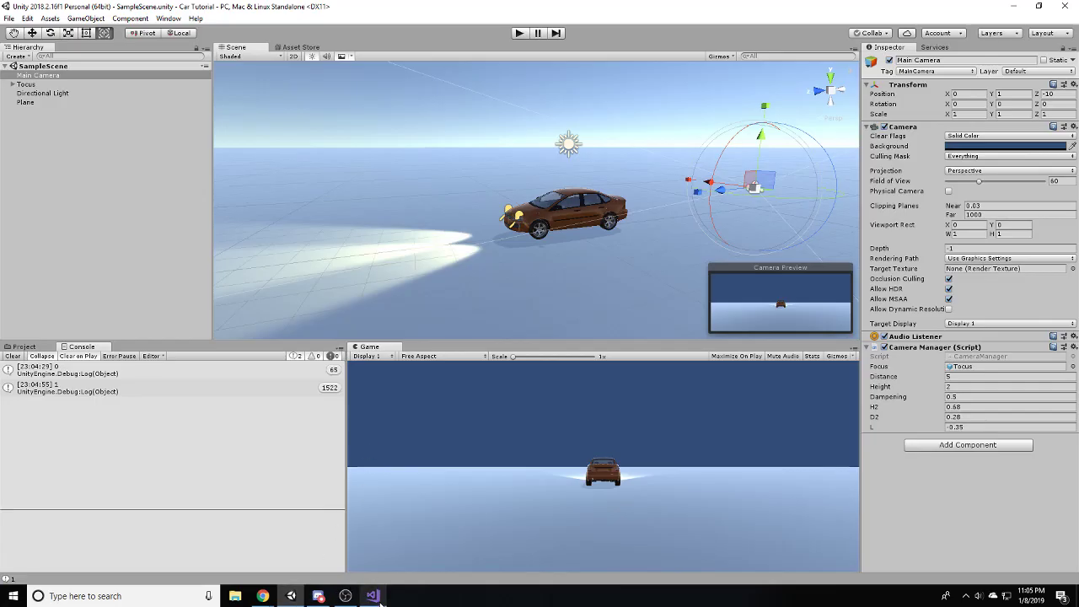
click(371, 596)
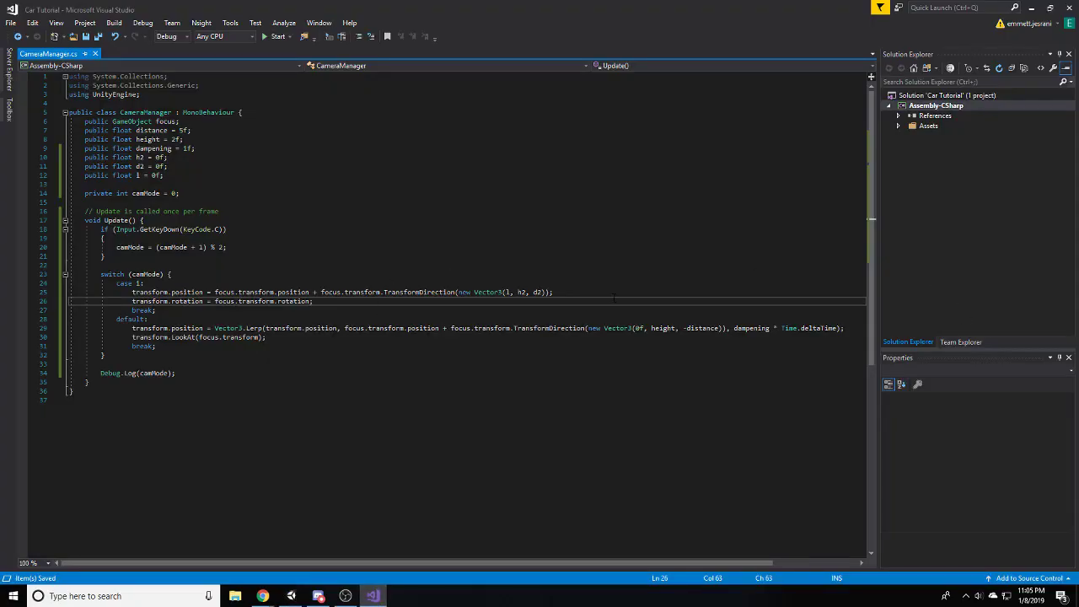
- Add Camera.main.fieldOfView = 90f; to the driver-seat case 1
text(Camera.)
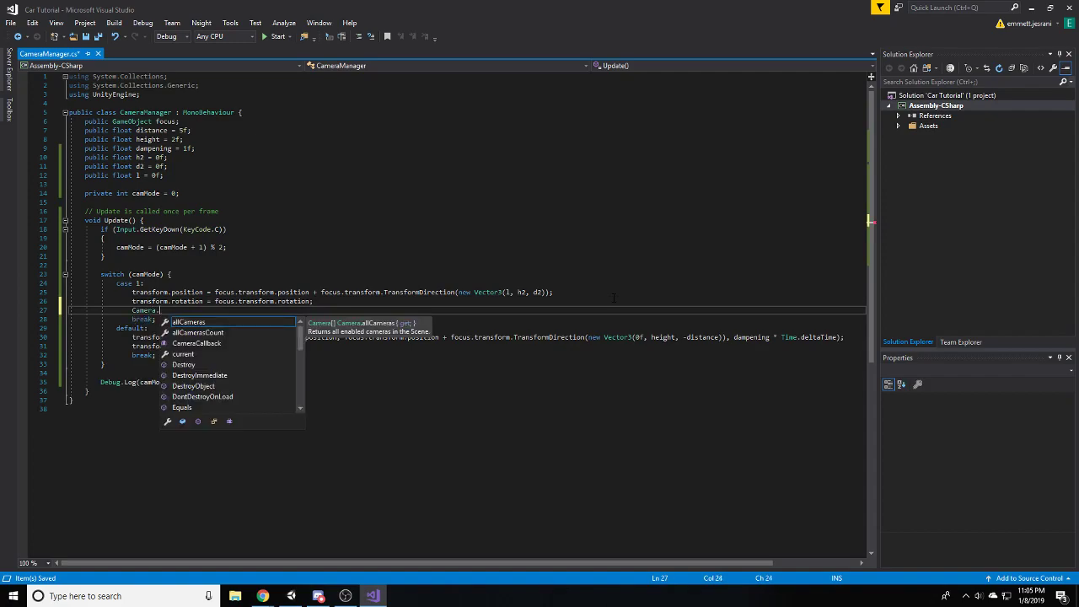
text(main)
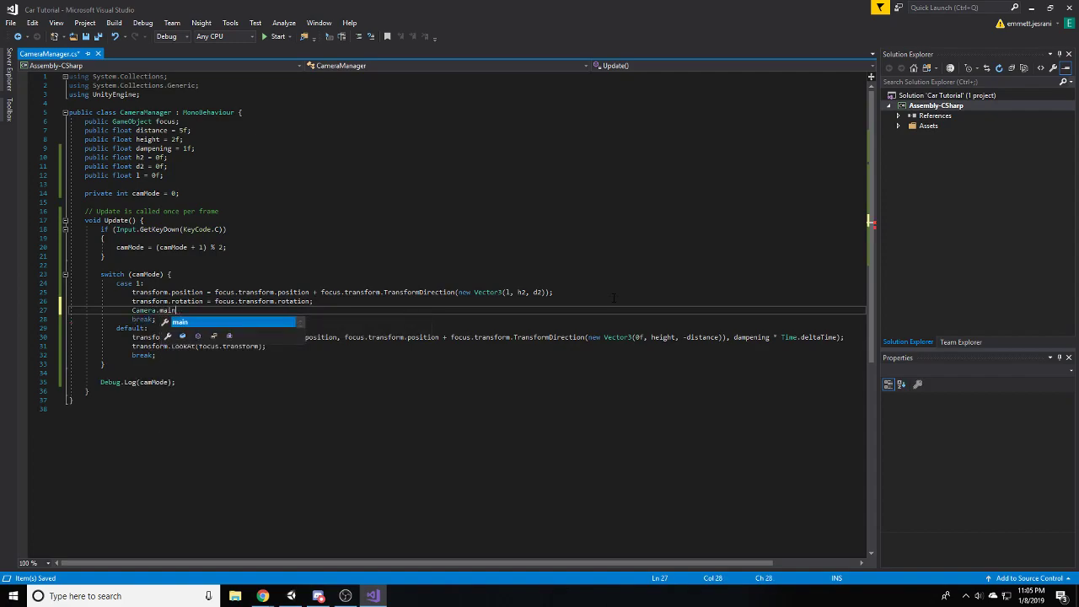
text(fo)
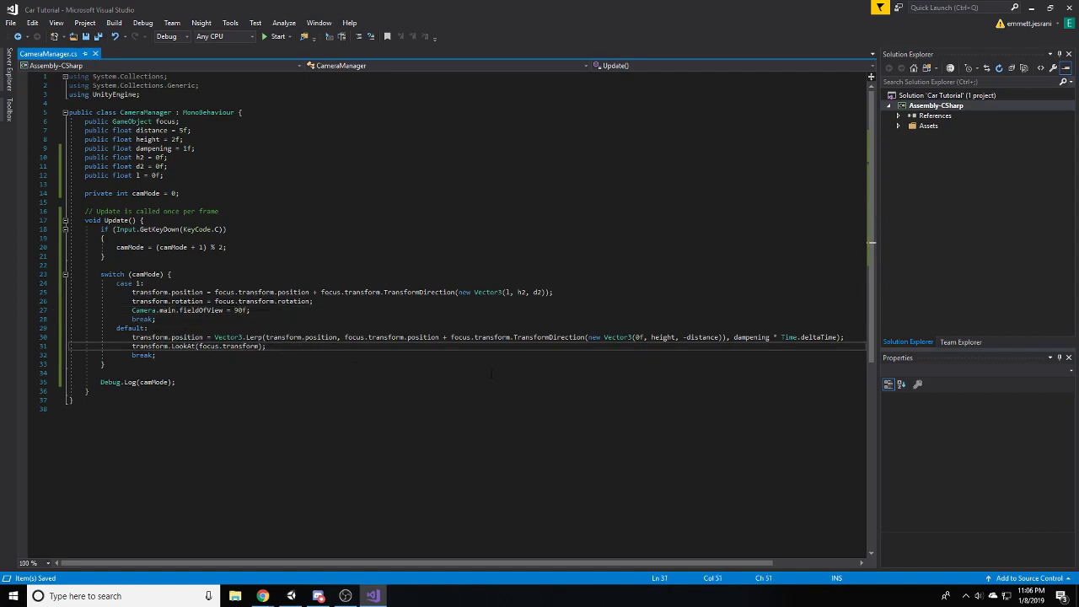
- Add Camera.main.fieldOfView = 60f; to the default follow branch
text(Camera.main)
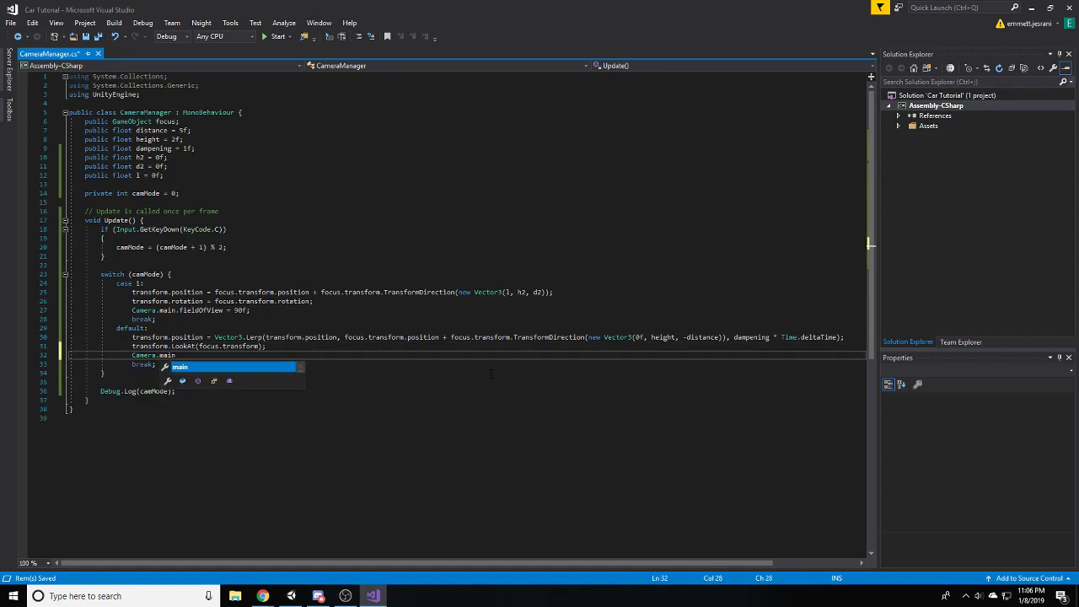
text(fieldOfView =)
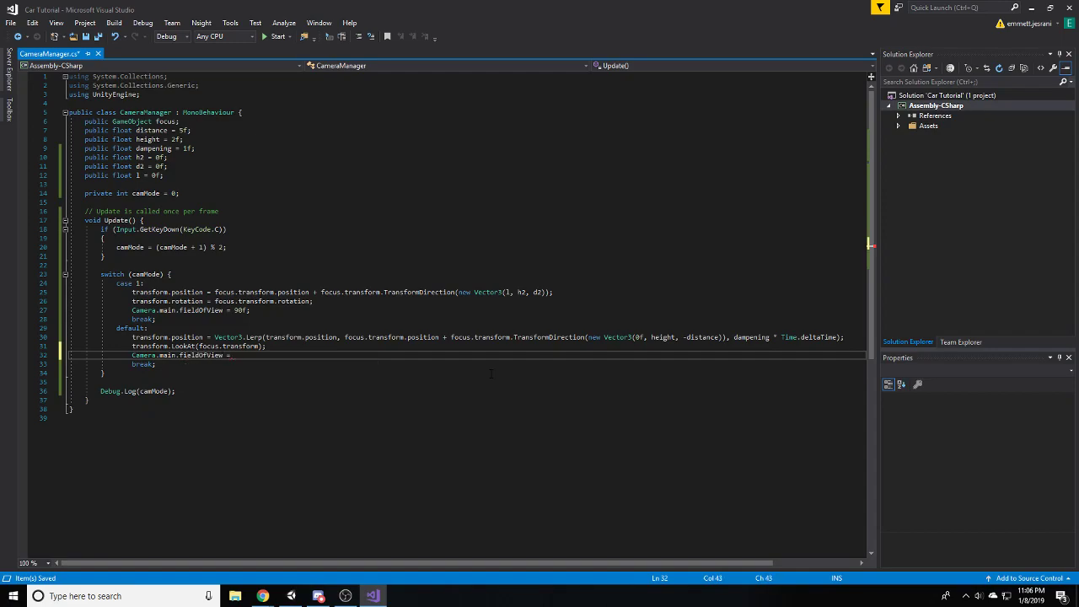
text(60f;)
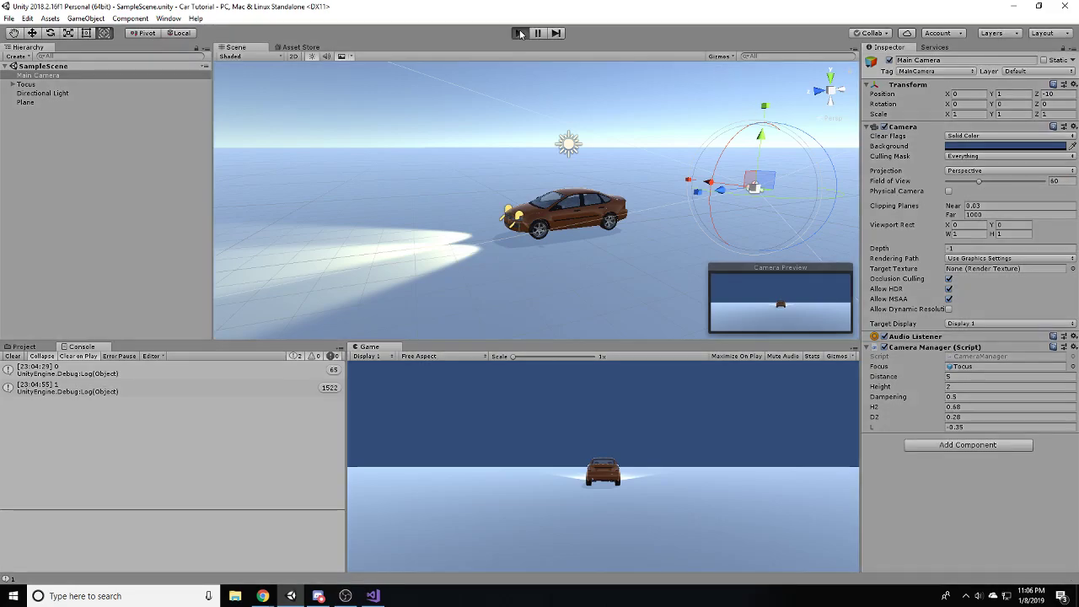
click(520, 34)
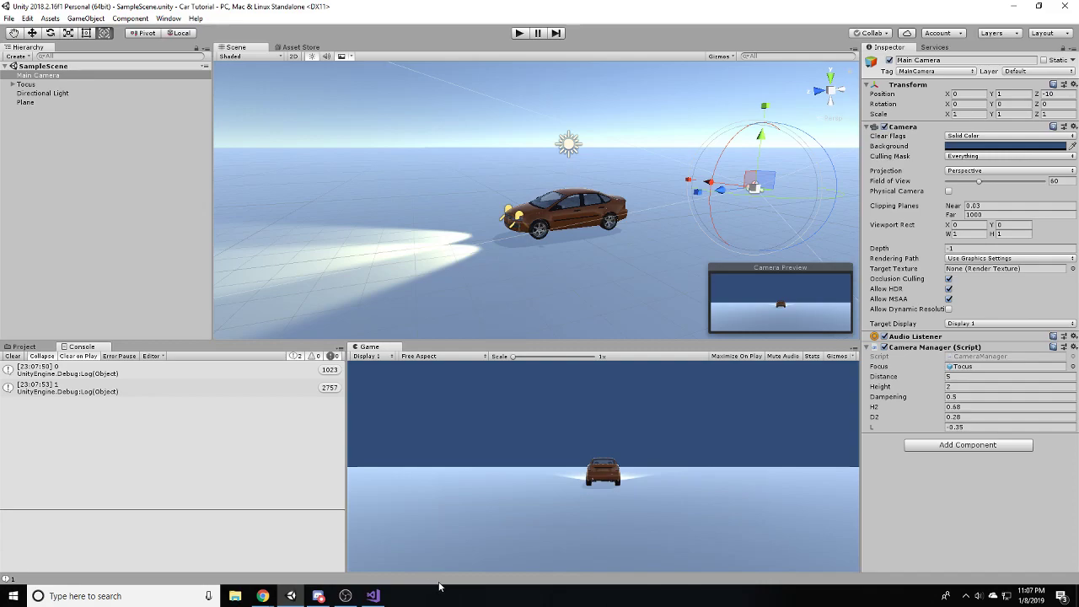
mouse_move(431, 582)
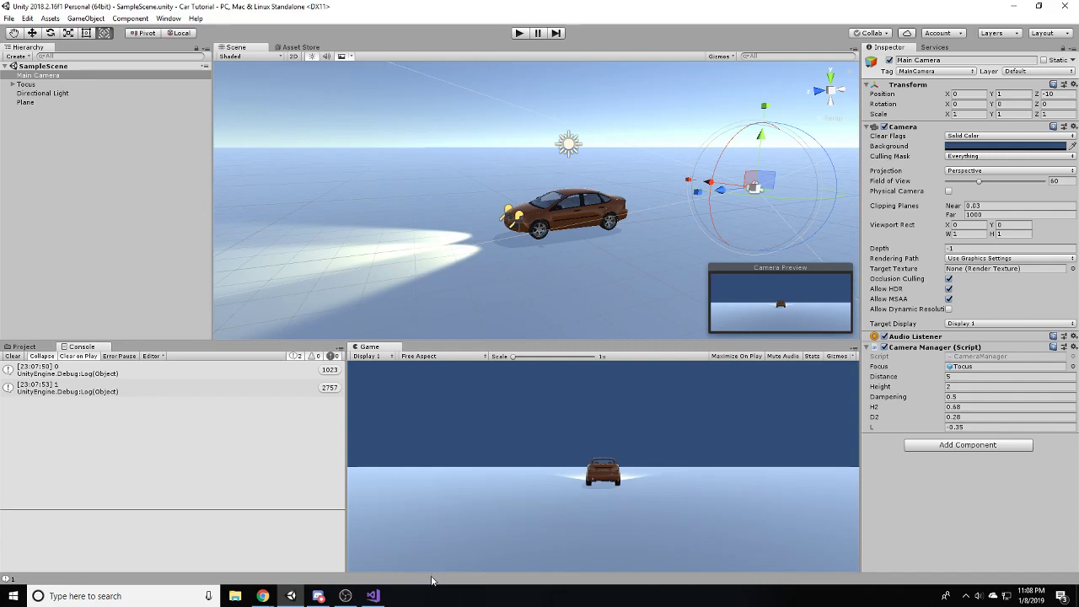
mouse_move(445, 594)
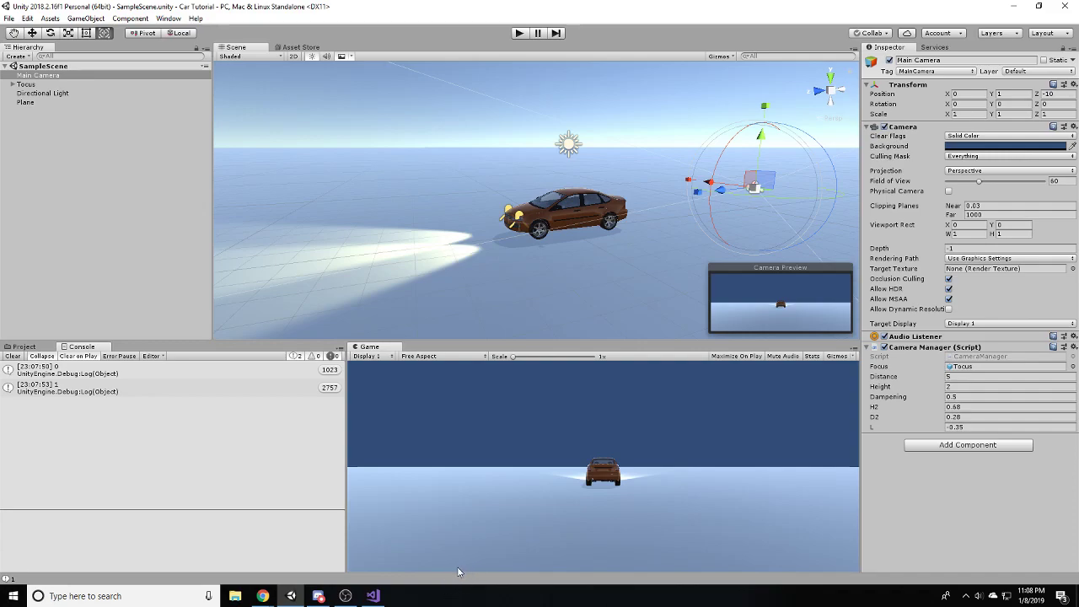
mouse_move(483, 497)
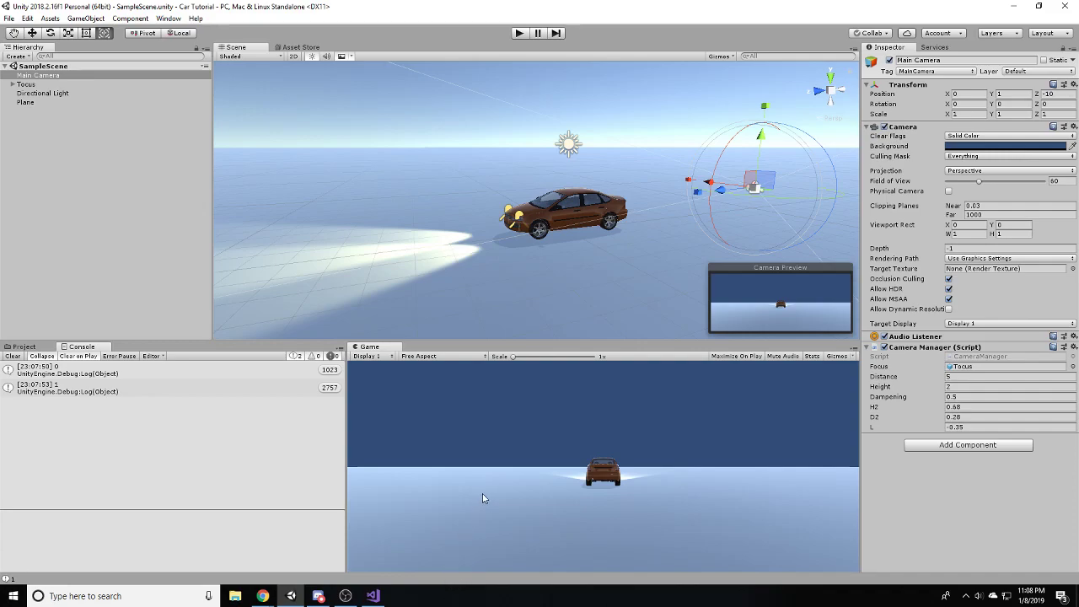
mouse_move(519, 153)
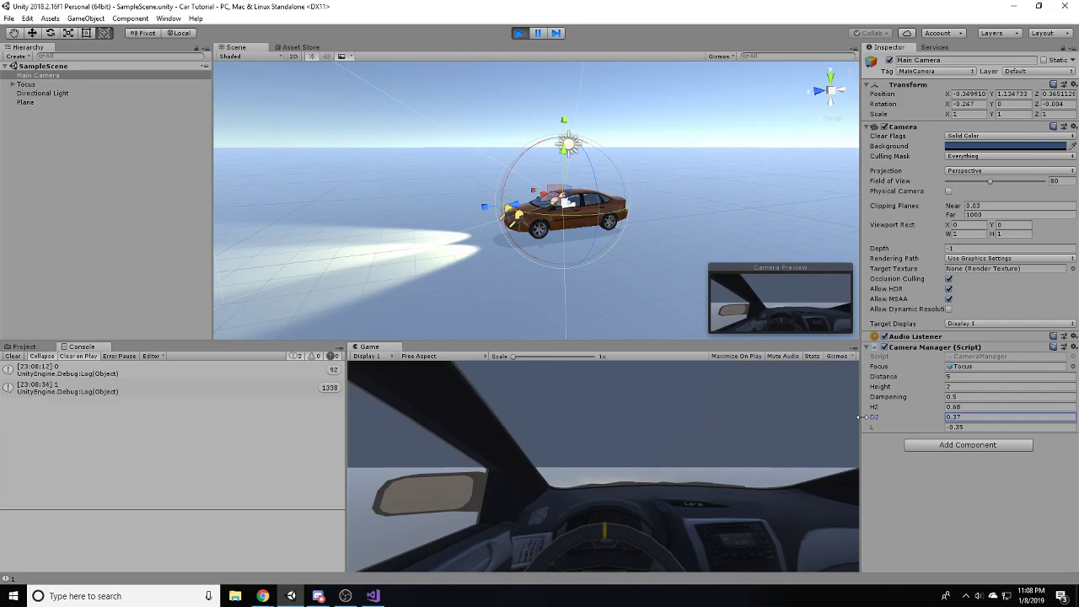
mouse_move(850, 394)
text(0.1)
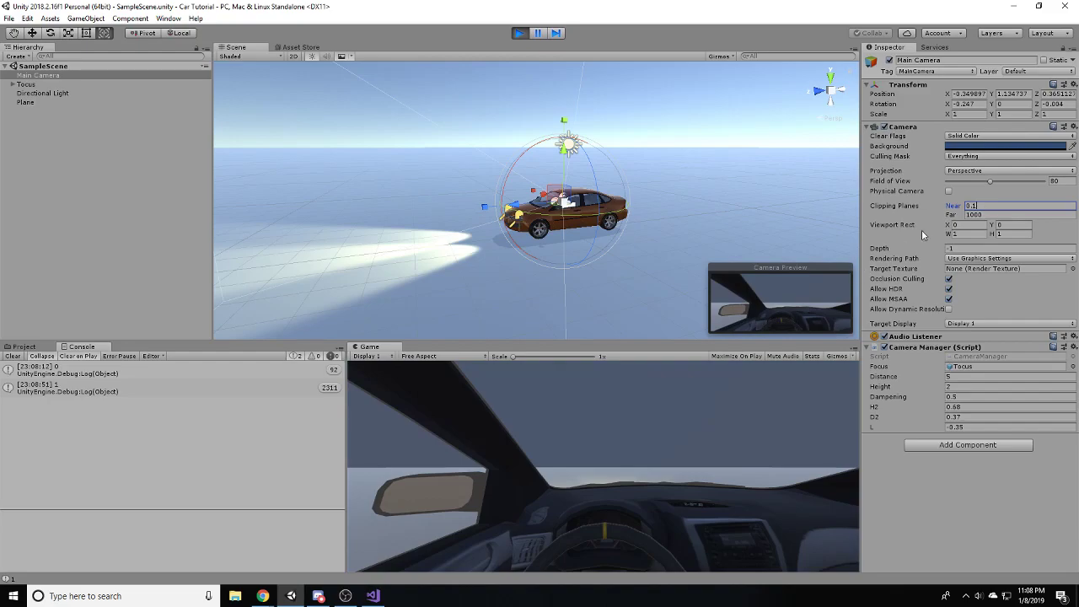
- Set the Camera's near clipping plane to 0.2, then 0.01, and save
text(0.2)
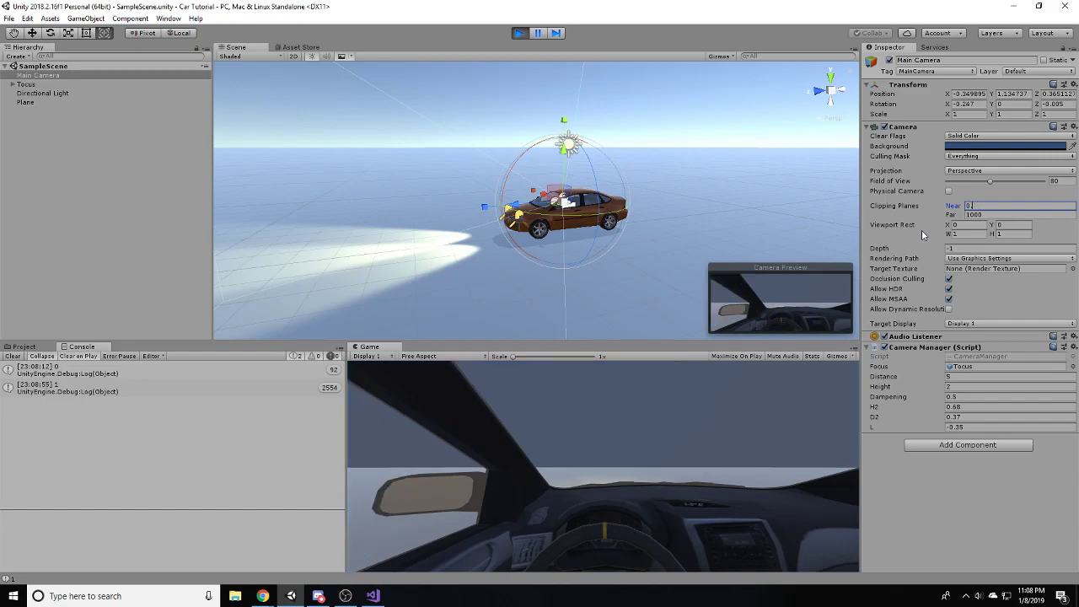
text(0.01)
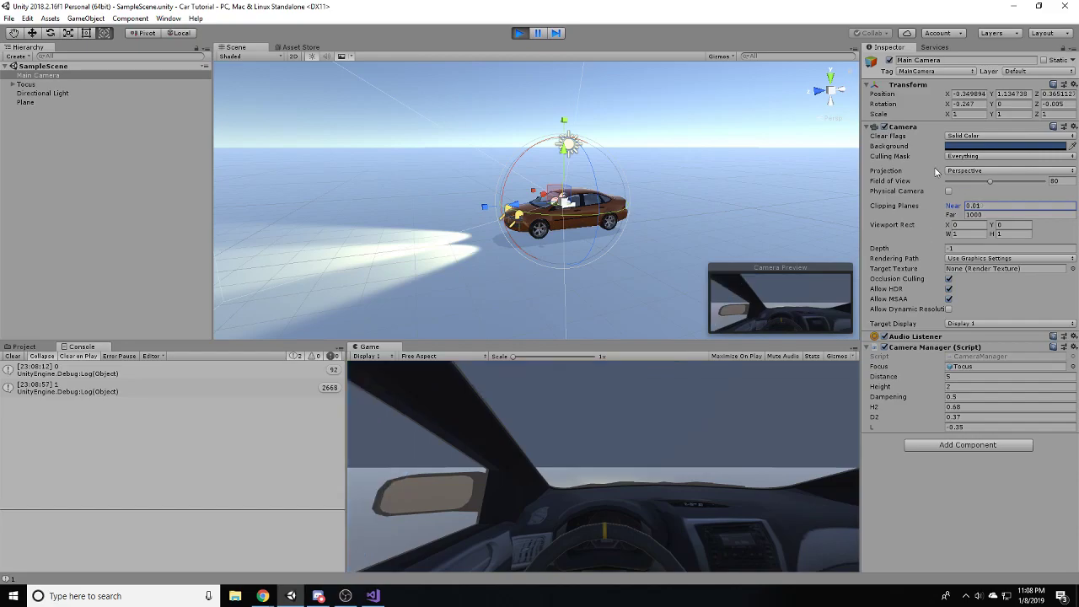
key(ctrl+s)
text(0.59)
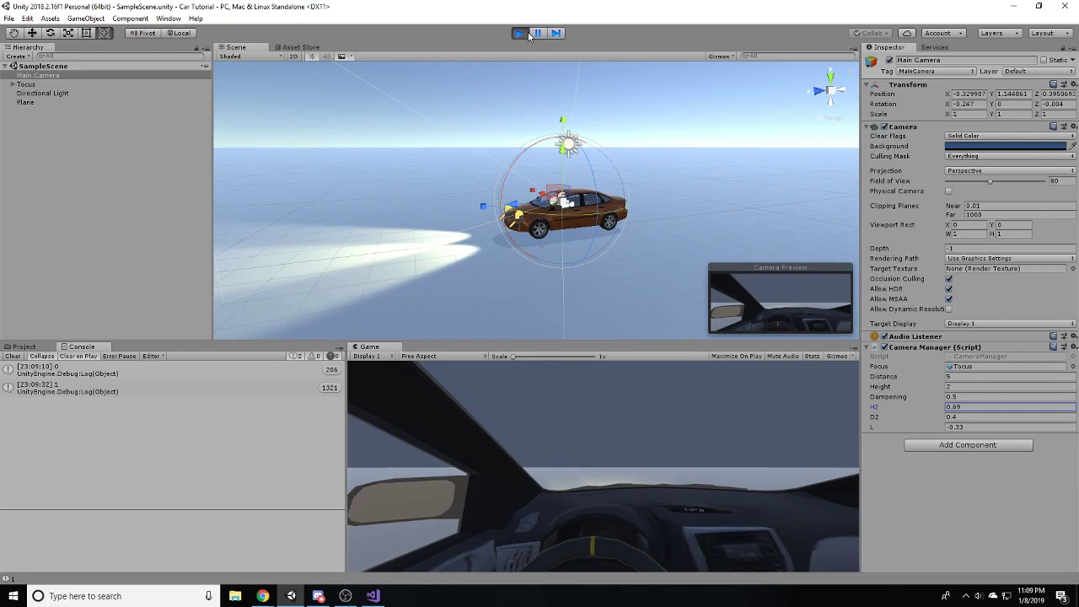
- Exit Play mode to return to editing the scene
click(519, 34)
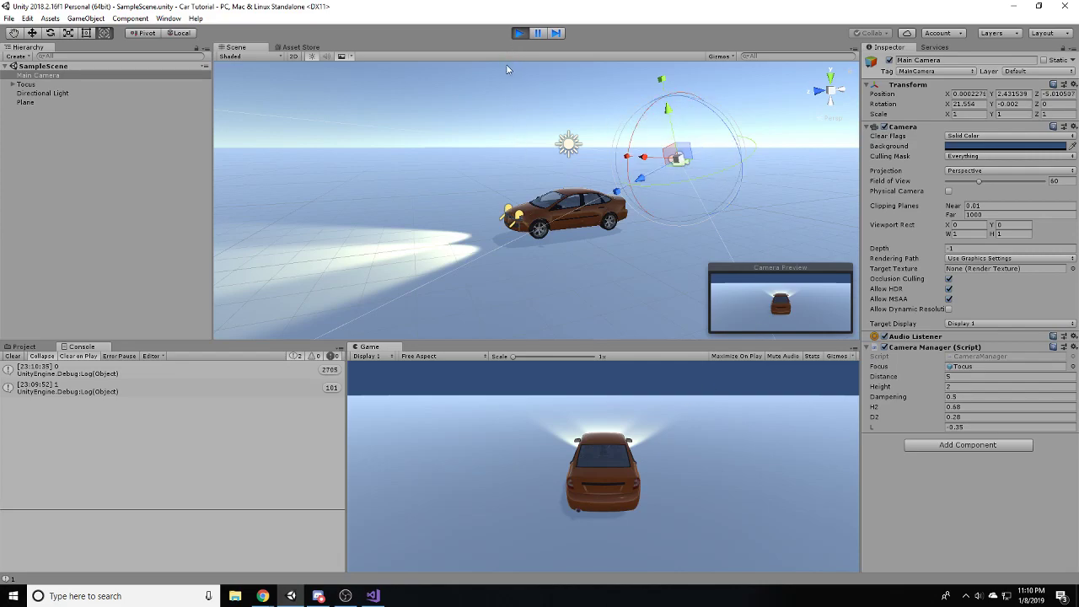
mouse_move(476, 504)
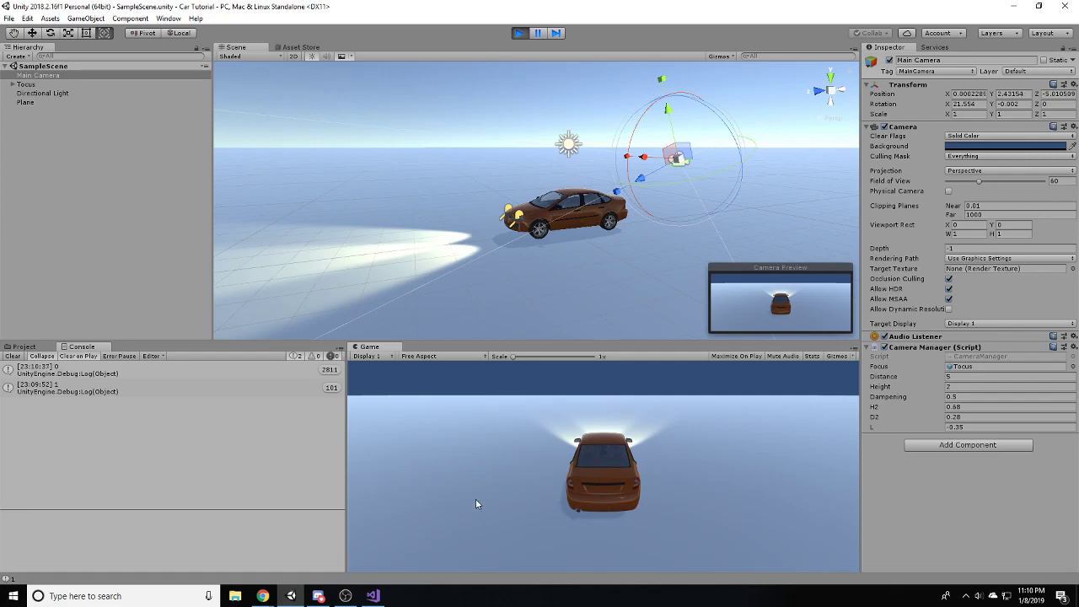
mouse_move(644, 512)
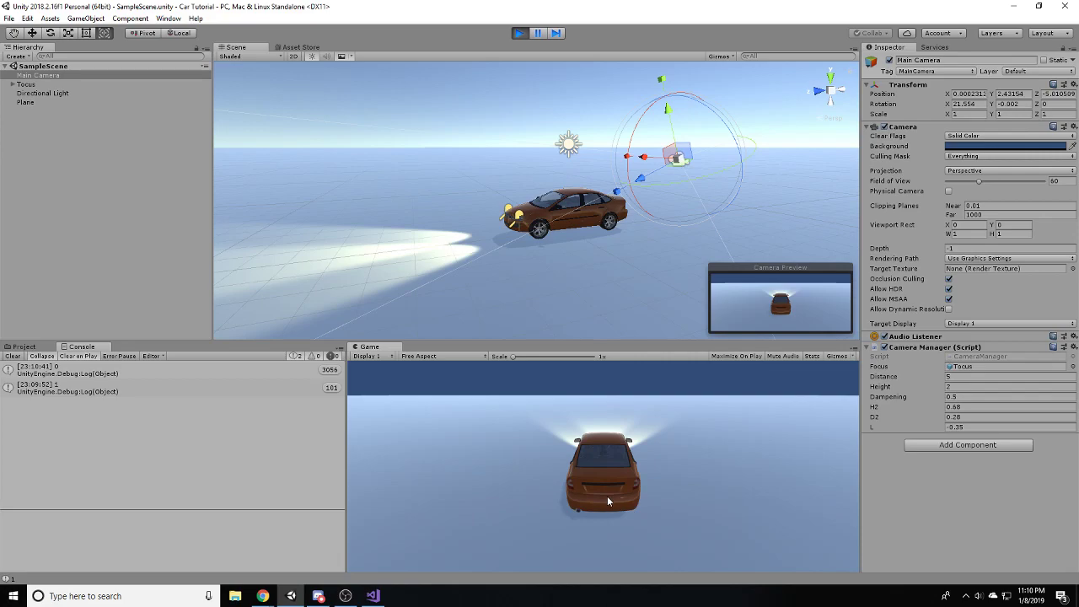
mouse_move(590, 481)
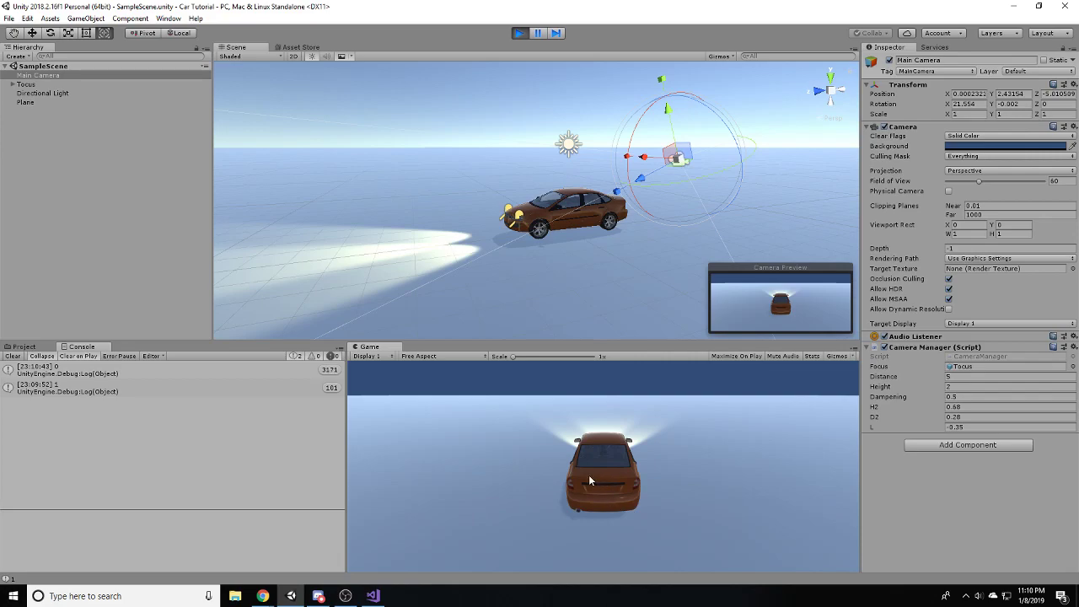
mouse_move(529, 369)
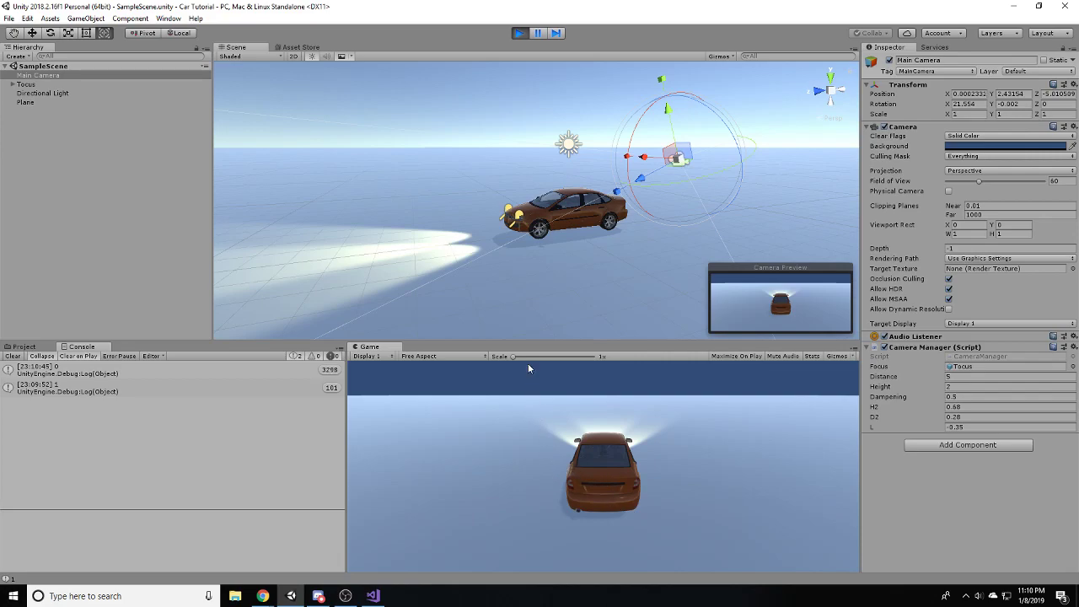
mouse_move(516, 477)
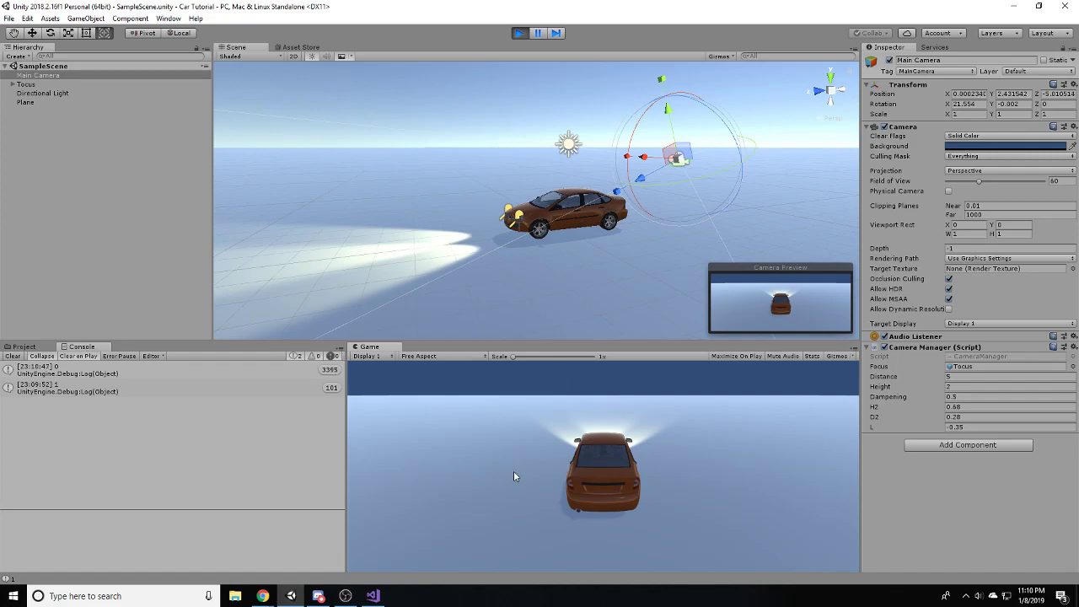